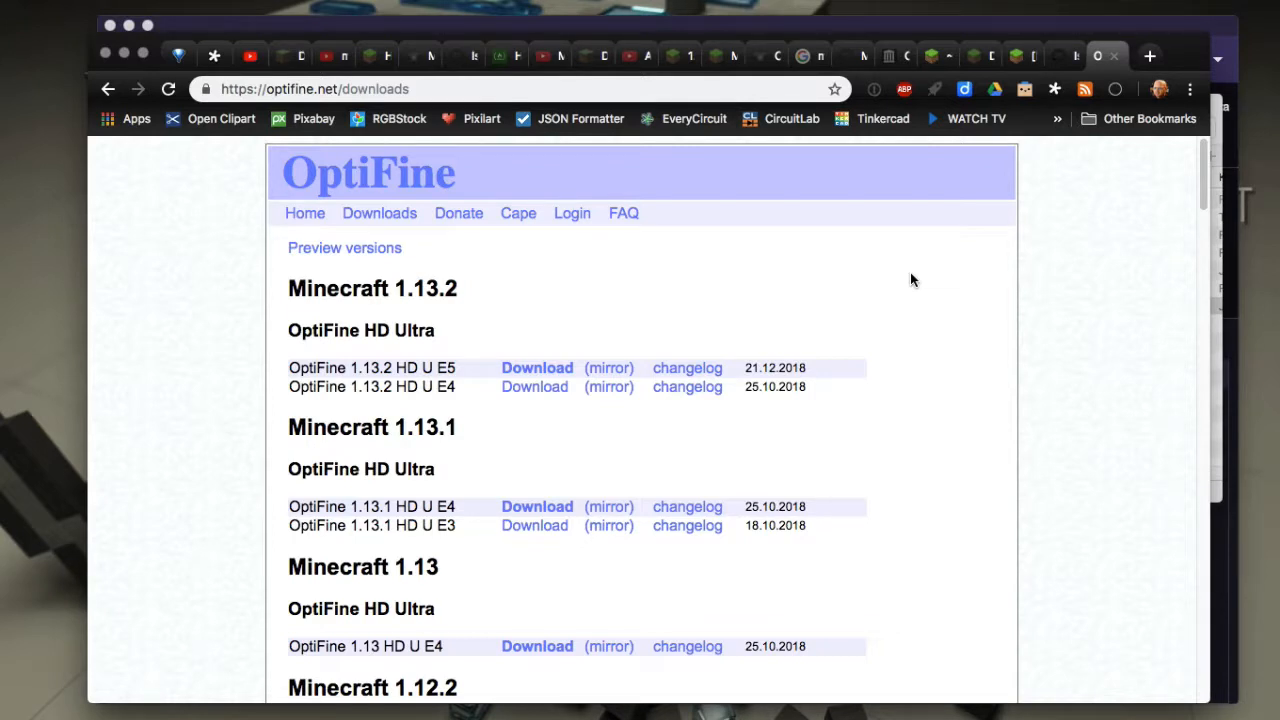
{"action": "mouse_move", "coordinate": [300, 228]}
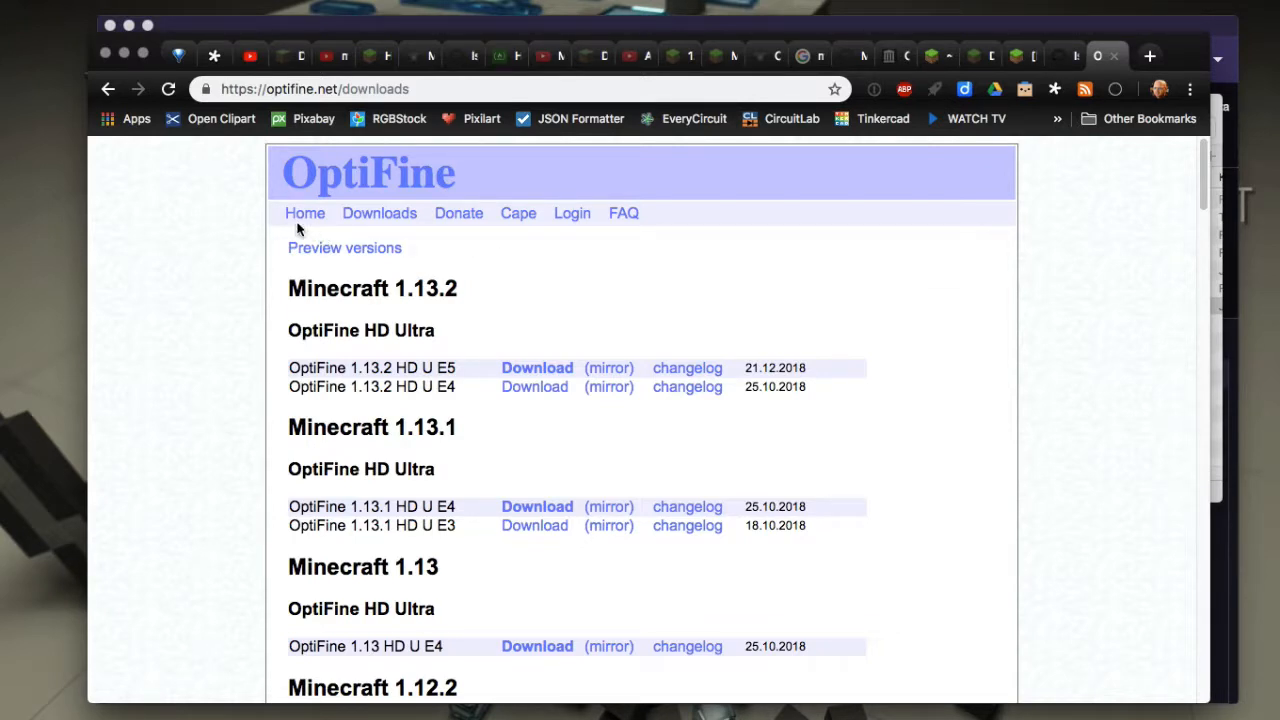
{"action": "mouse_move", "coordinate": [248, 290]}
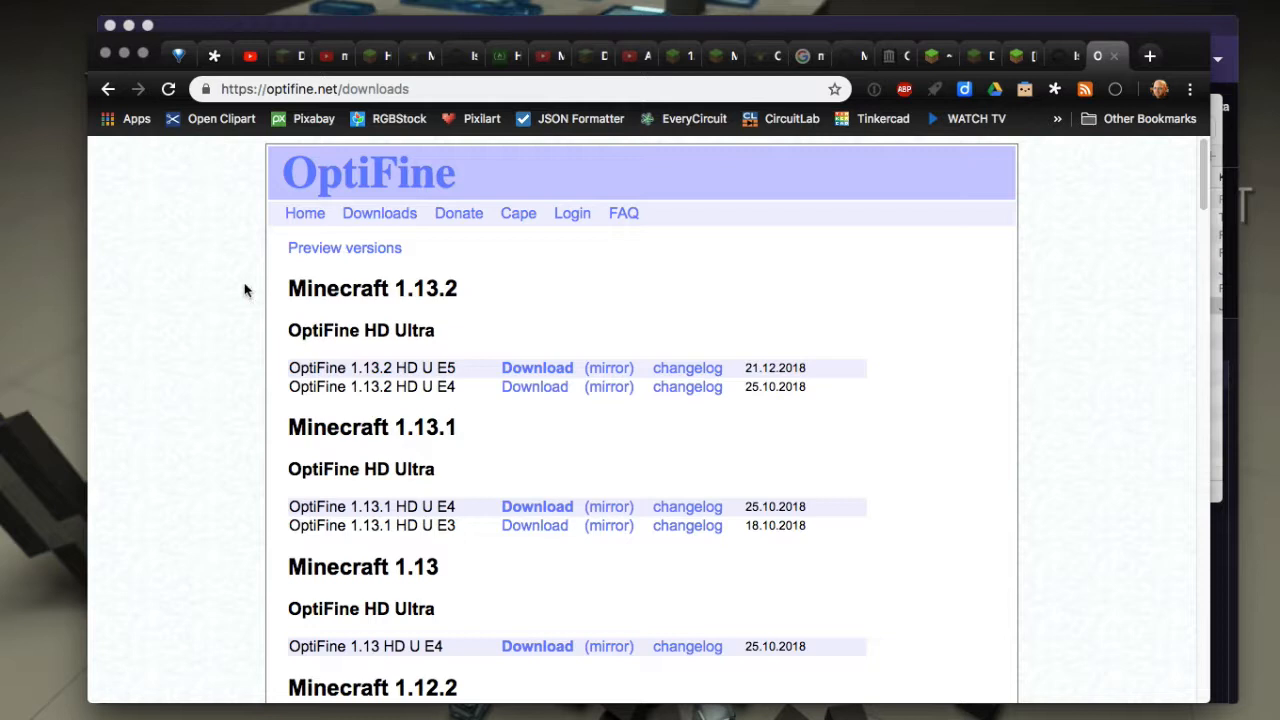
{"action": "mouse_move", "coordinate": [228, 390]}
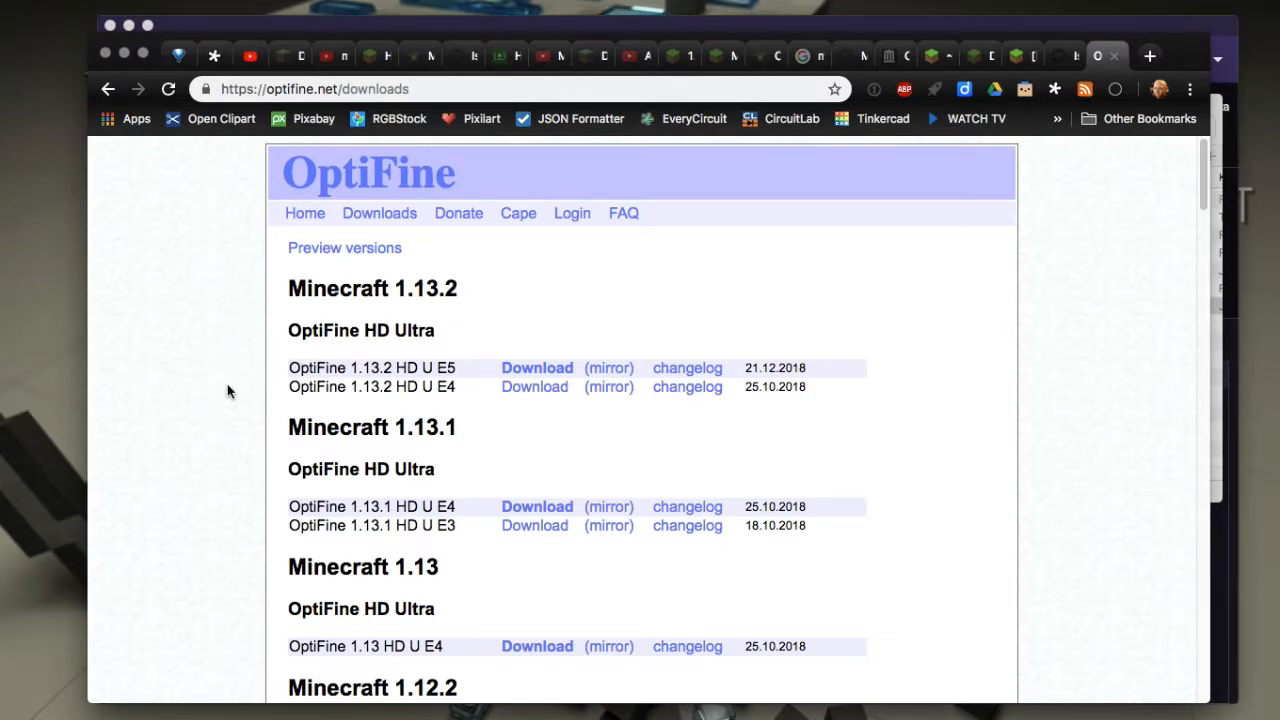
{"action": "mouse_move", "coordinate": [238, 446]}
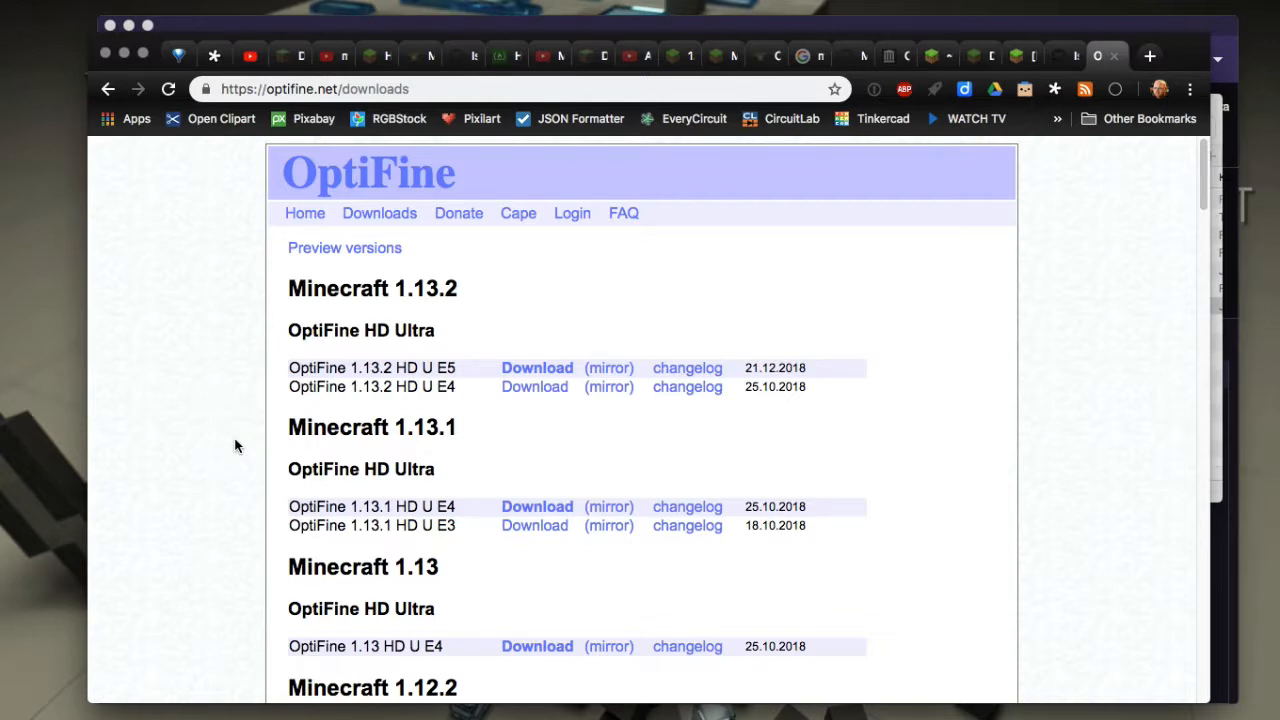
Switch Chrome to the Minecraft Forum OptiFine History thread.
{"action": "left_click", "coordinate": [314, 88]}
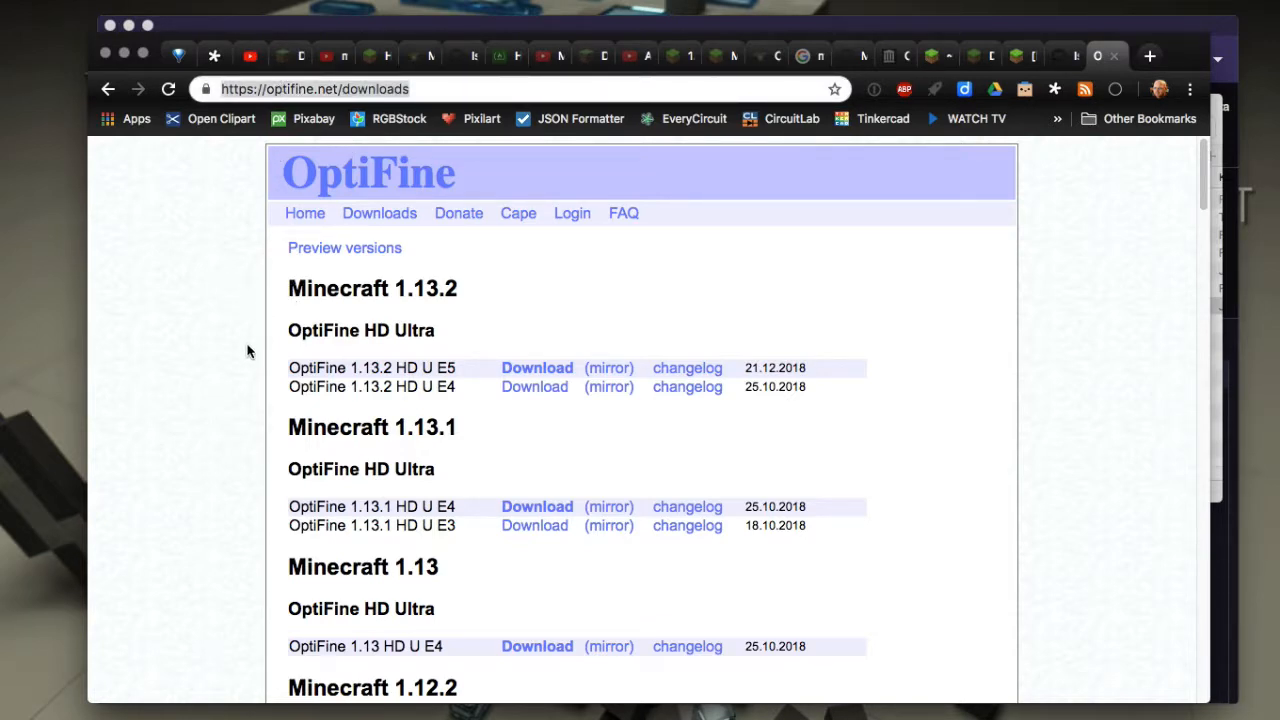
{"action": "mouse_move", "coordinate": [252, 332]}
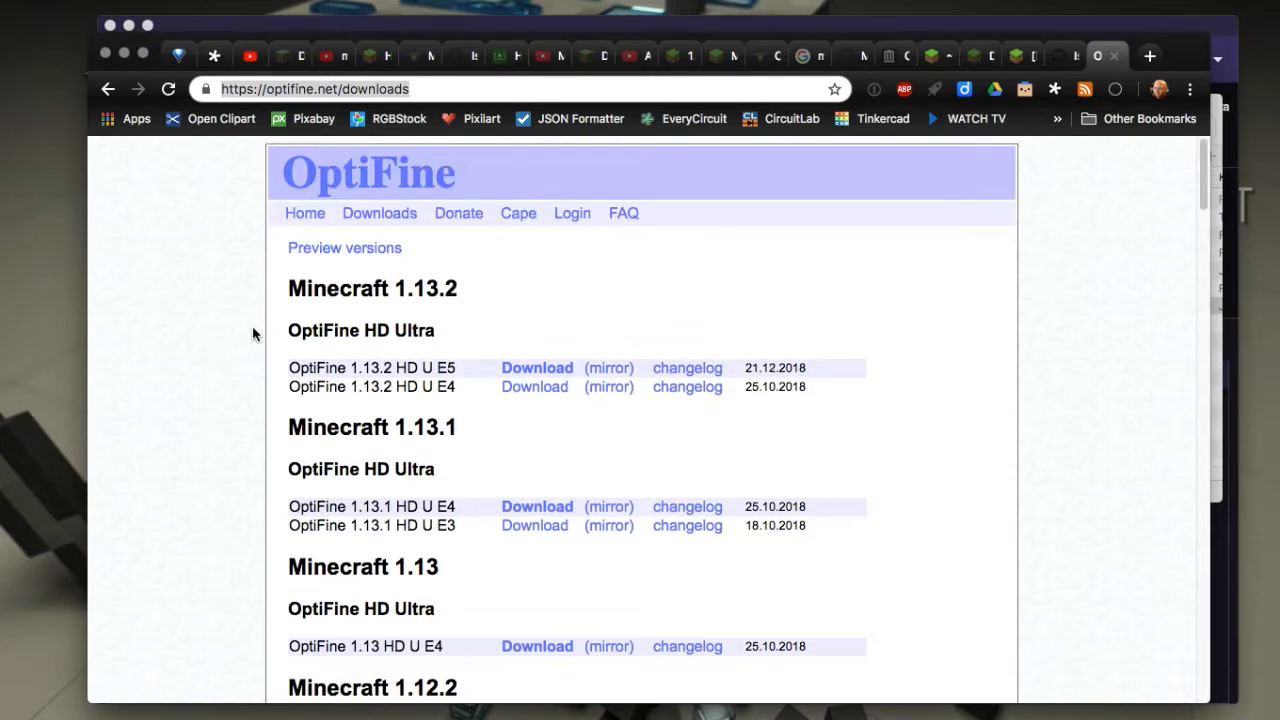
{"action": "mouse_move", "coordinate": [260, 340]}
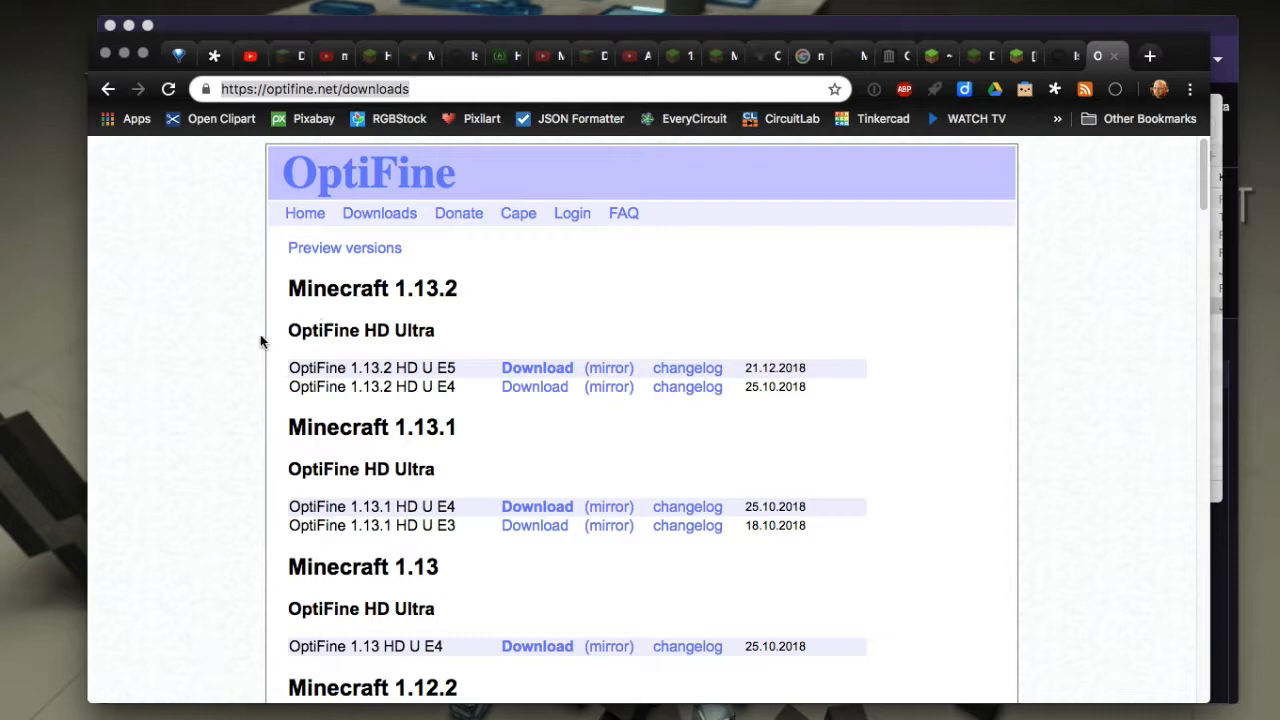
{"action": "scroll", "scroll_direction": "down", "scroll_amount": 3}
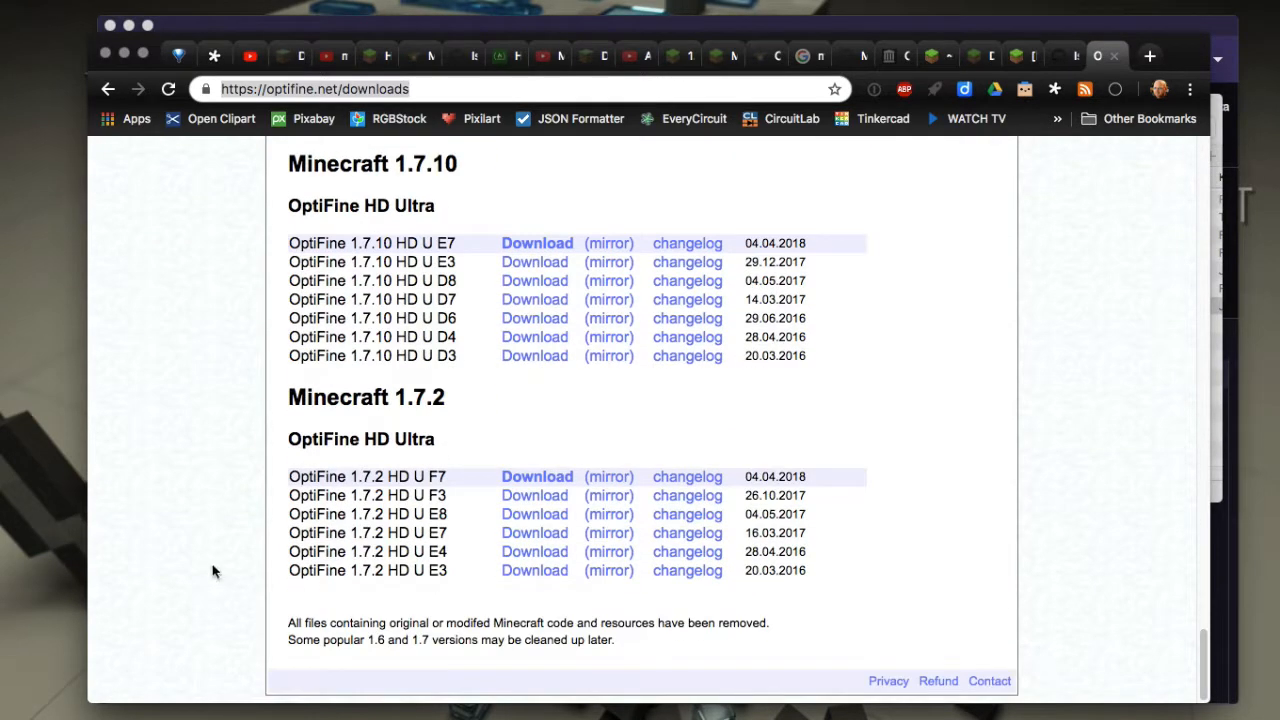
{"action": "mouse_move", "coordinate": [404, 408]}
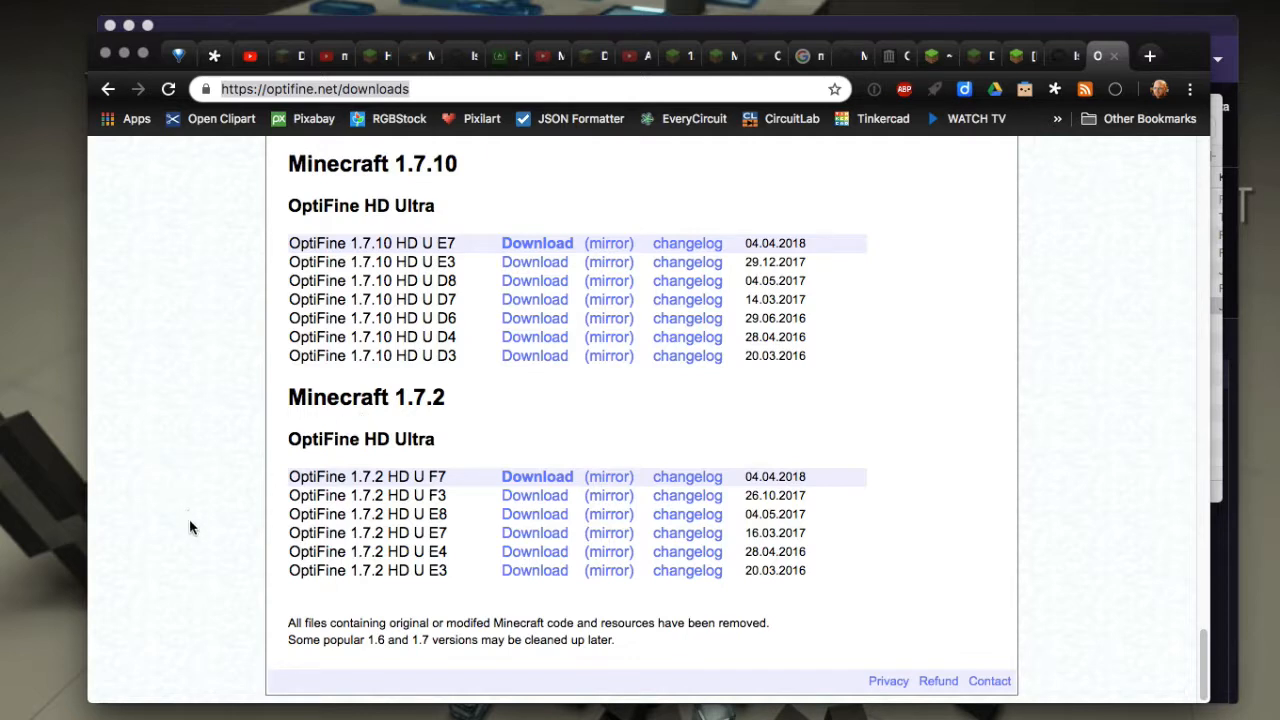
{"action": "mouse_move", "coordinate": [288, 628]}
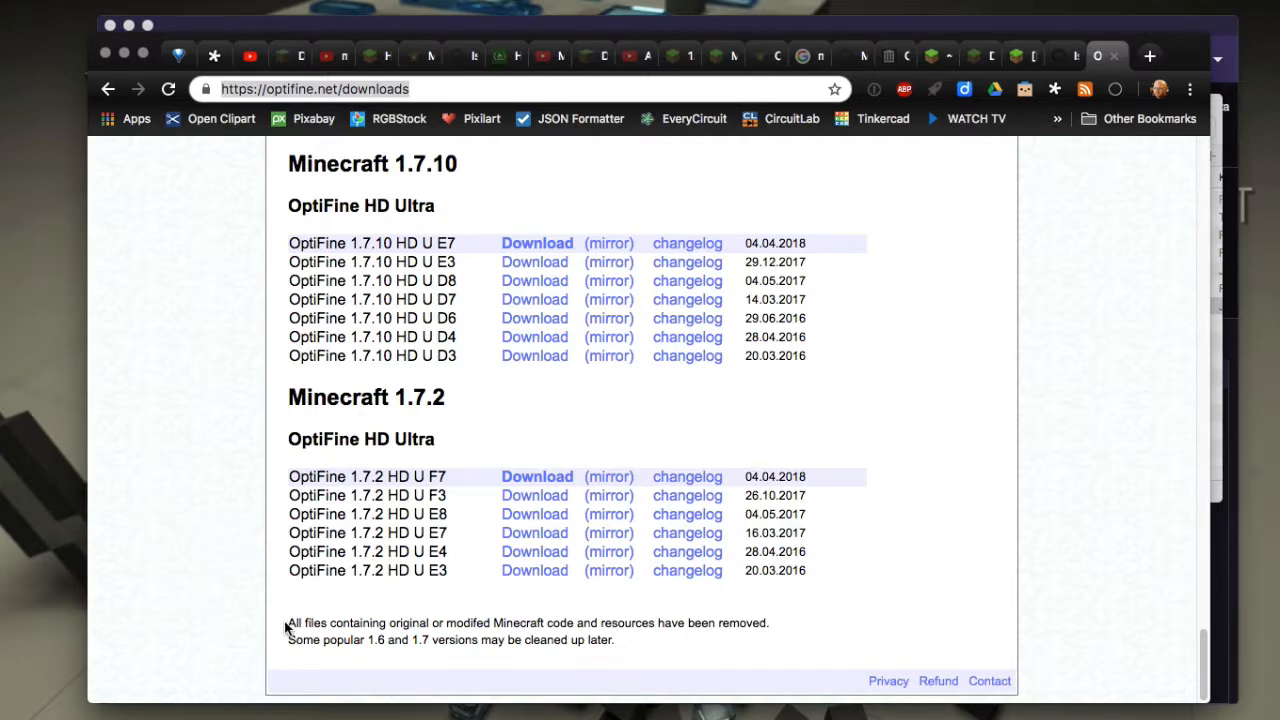
{"action": "mouse_move", "coordinate": [562, 624]}
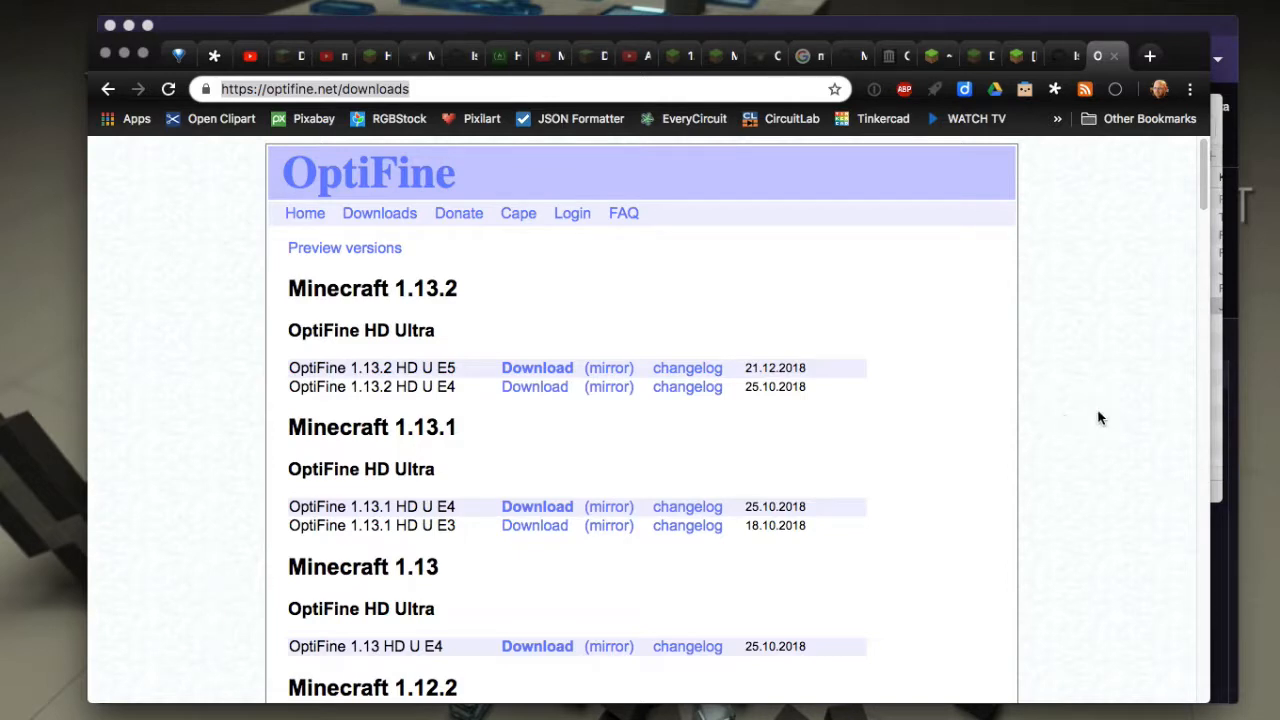
{"action": "mouse_move", "coordinate": [1136, 228]}
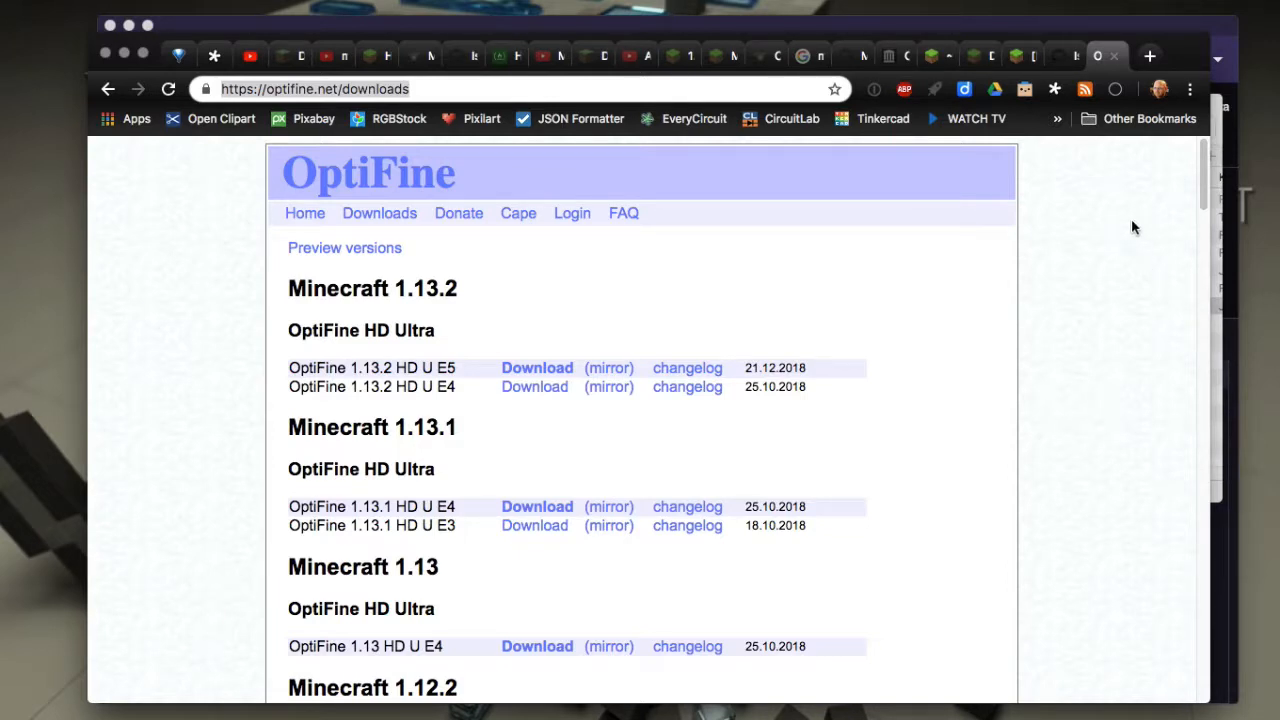
{"action": "mouse_move", "coordinate": [1052, 70]}
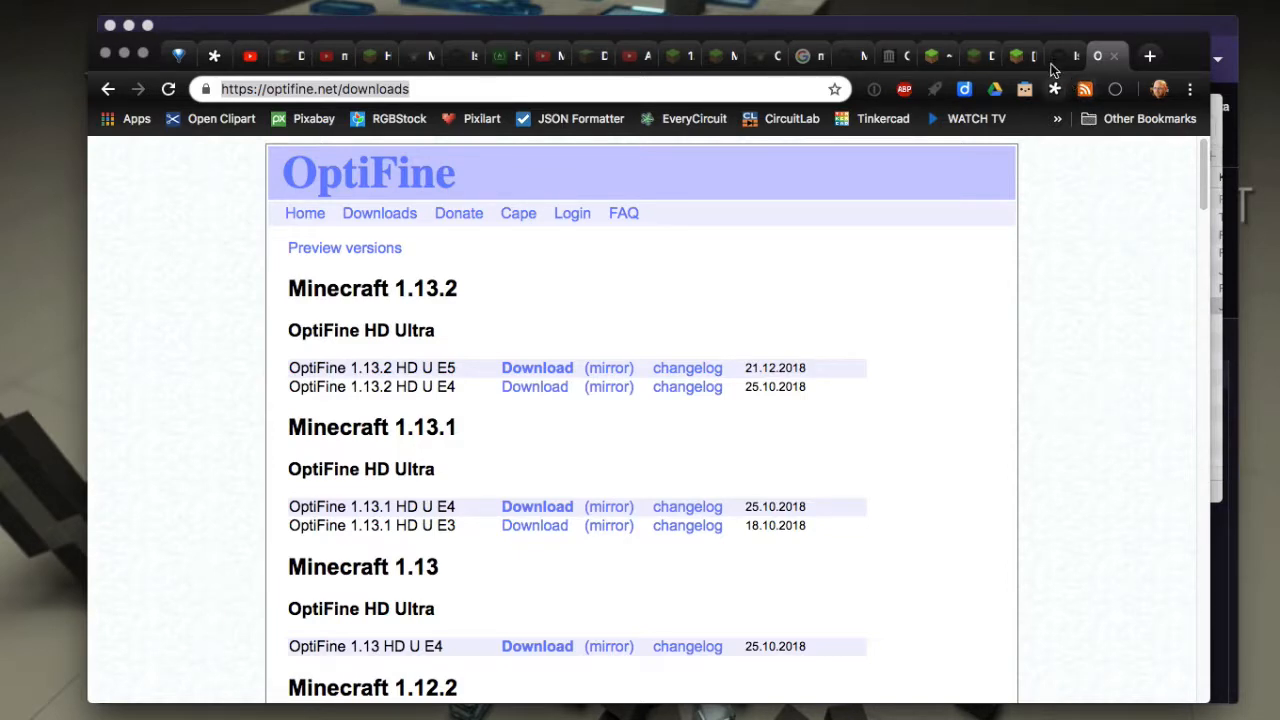
{"action": "left_click", "coordinate": [1012, 56]}
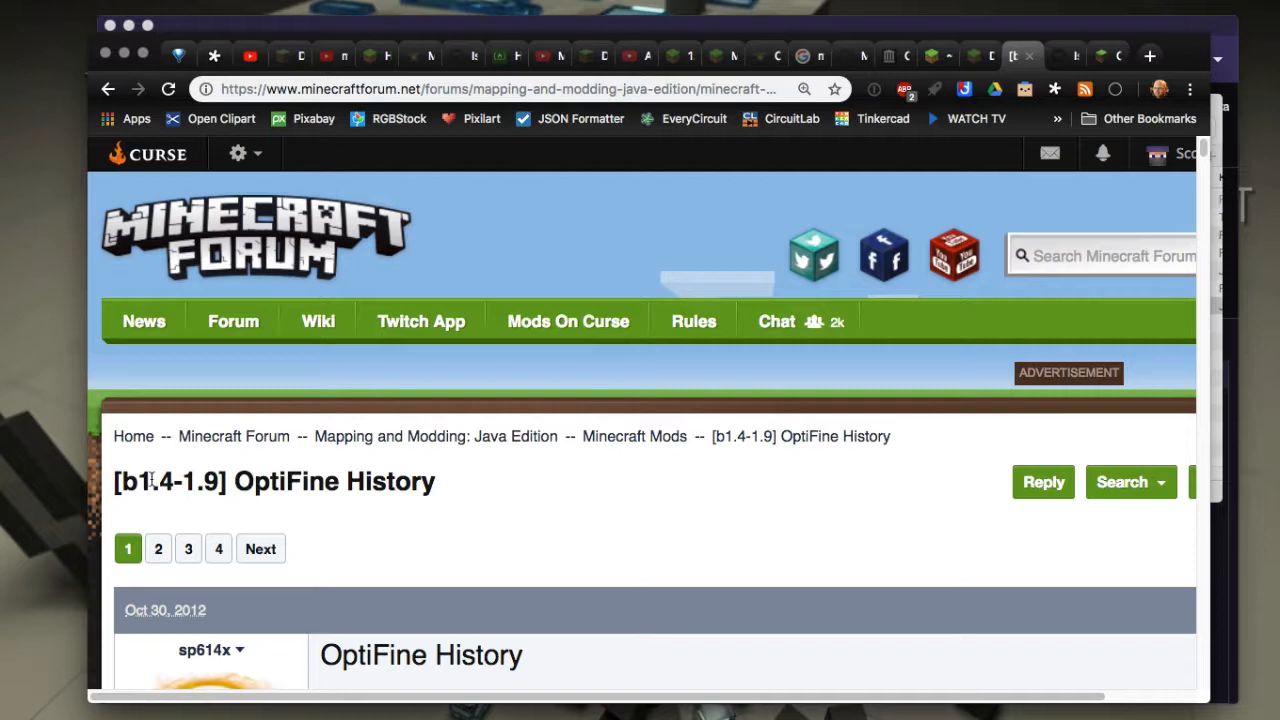
Browse down the history post to the Minecraft Beta 1.4 entry.
{"action": "scroll", "scroll_direction": "down", "scroll_amount": 3}
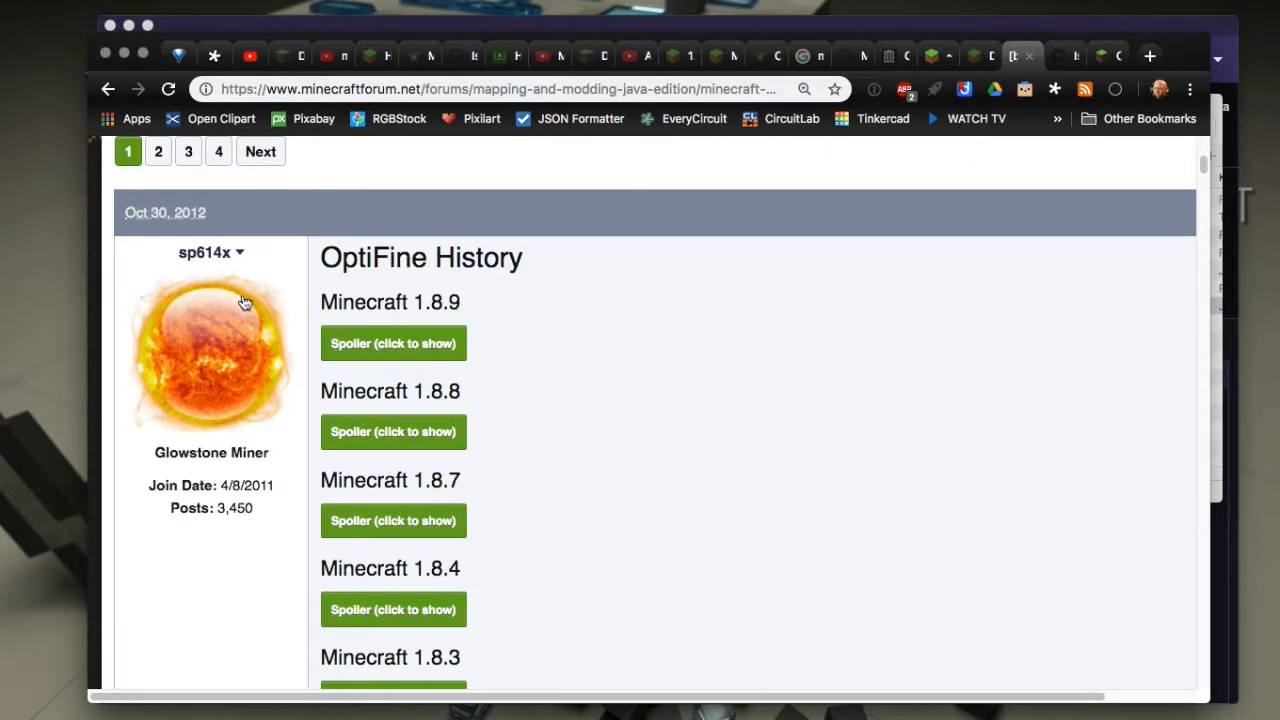
{"action": "mouse_move", "coordinate": [324, 204]}
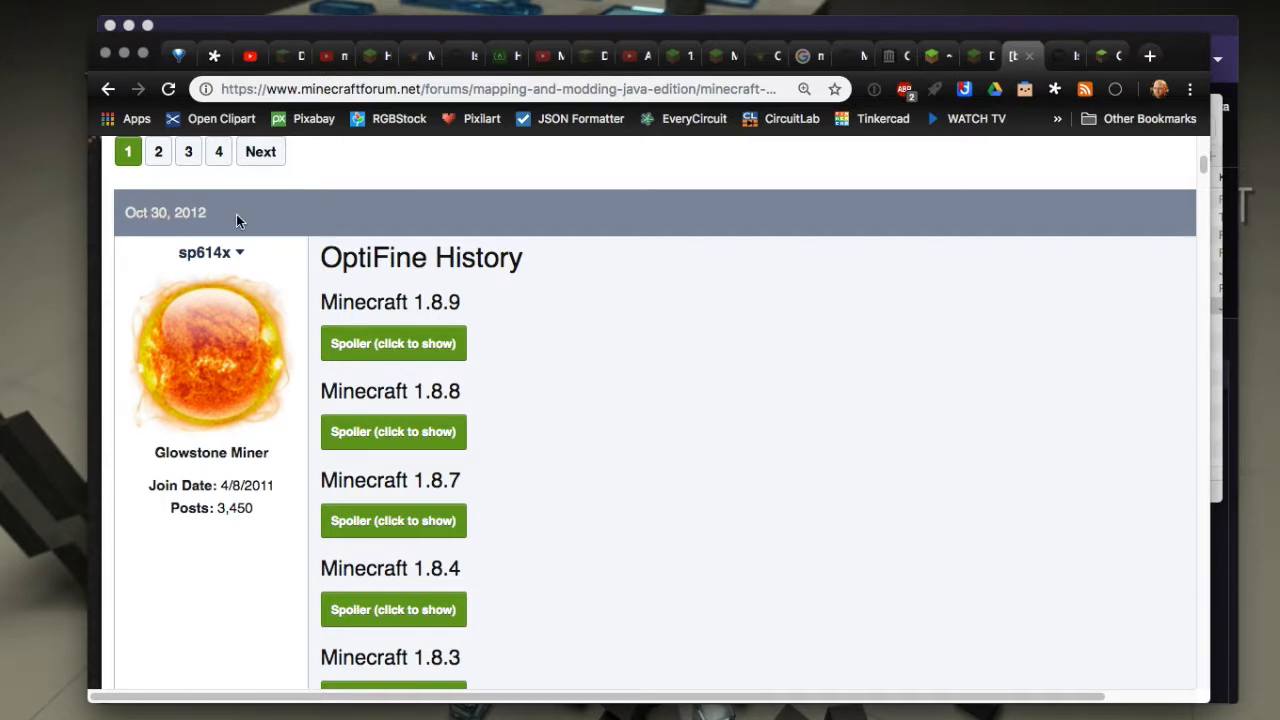
{"action": "mouse_move", "coordinate": [536, 400]}
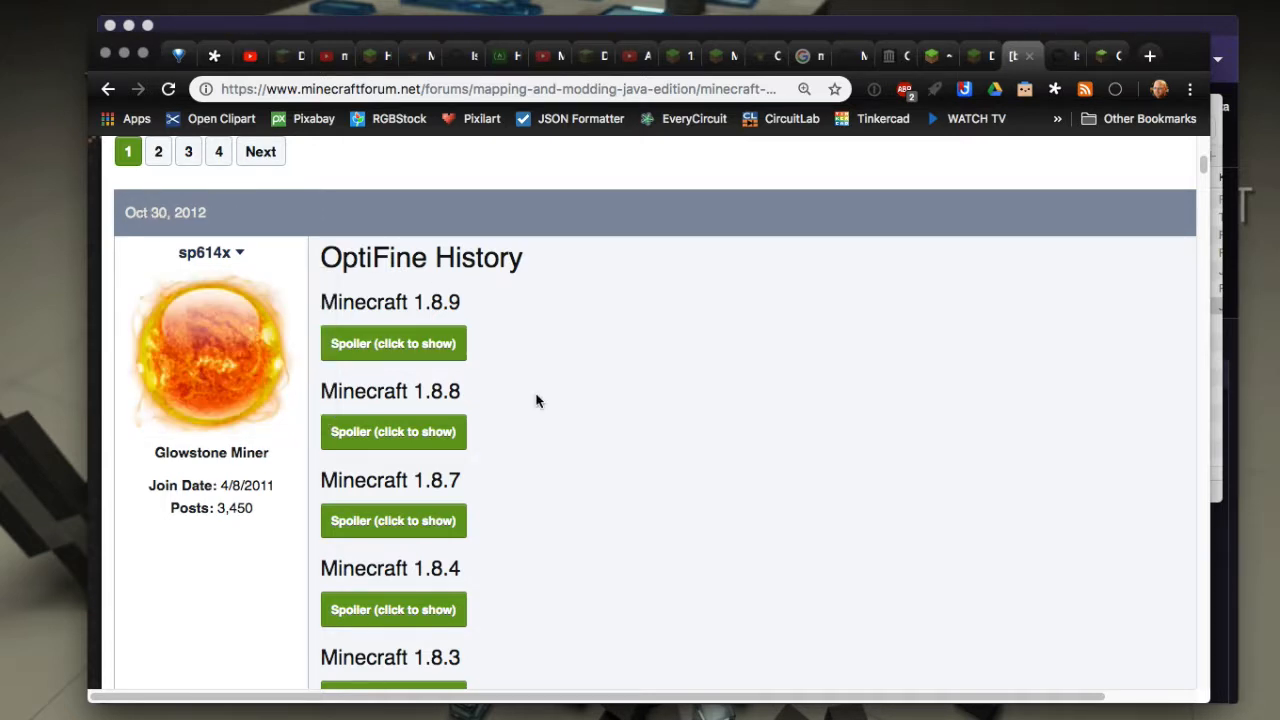
{"action": "scroll", "scroll_direction": "down", "scroll_amount": 3}
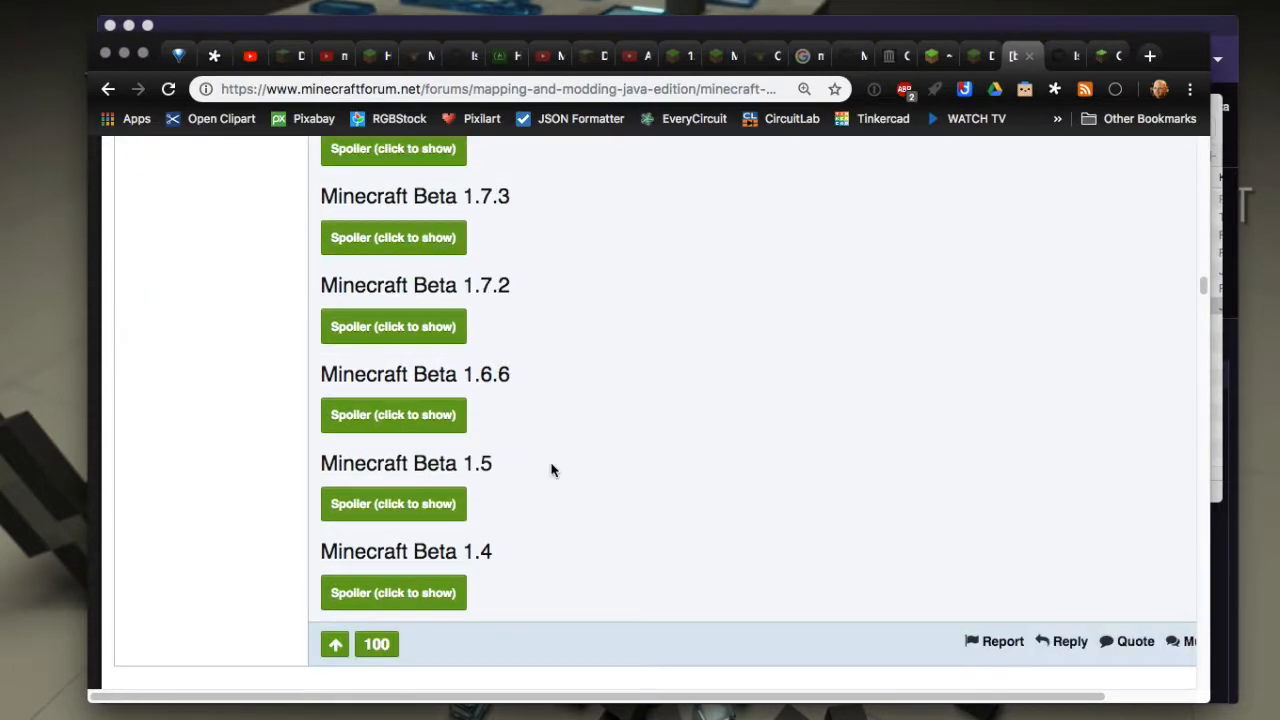
{"action": "scroll", "scroll_direction": "down", "scroll_amount": 3}
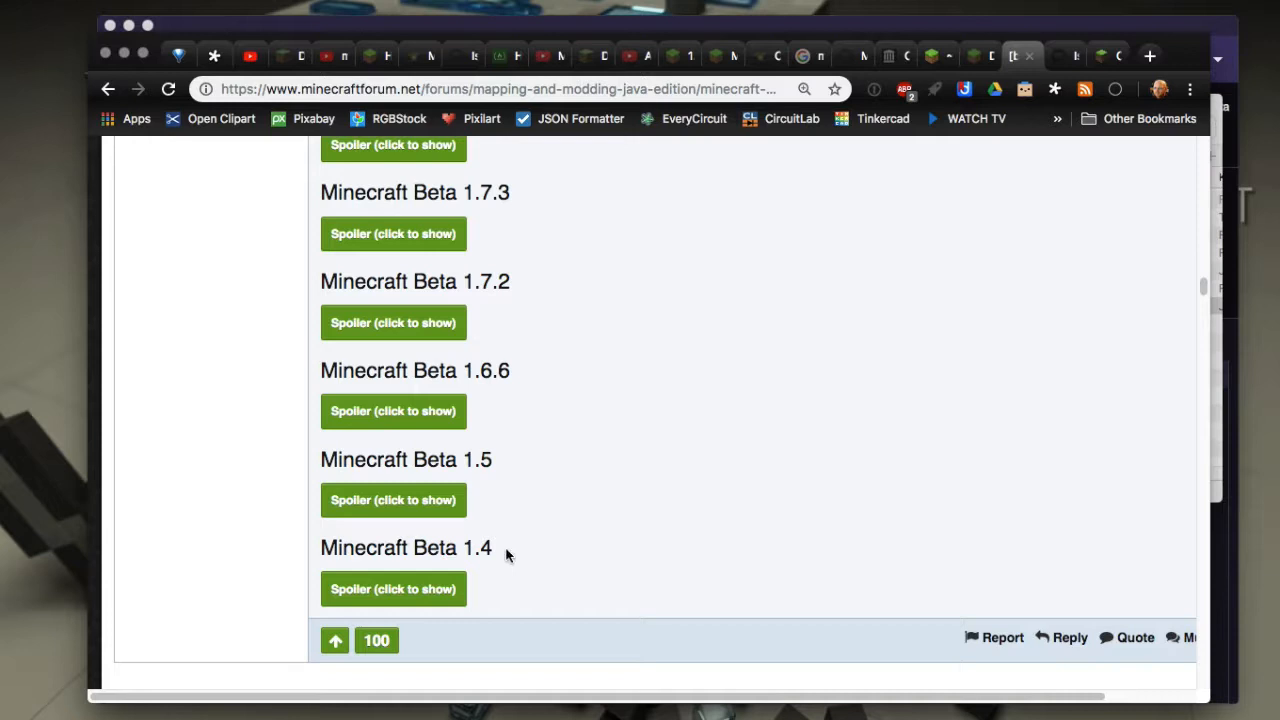
{"action": "mouse_move", "coordinate": [510, 562]}
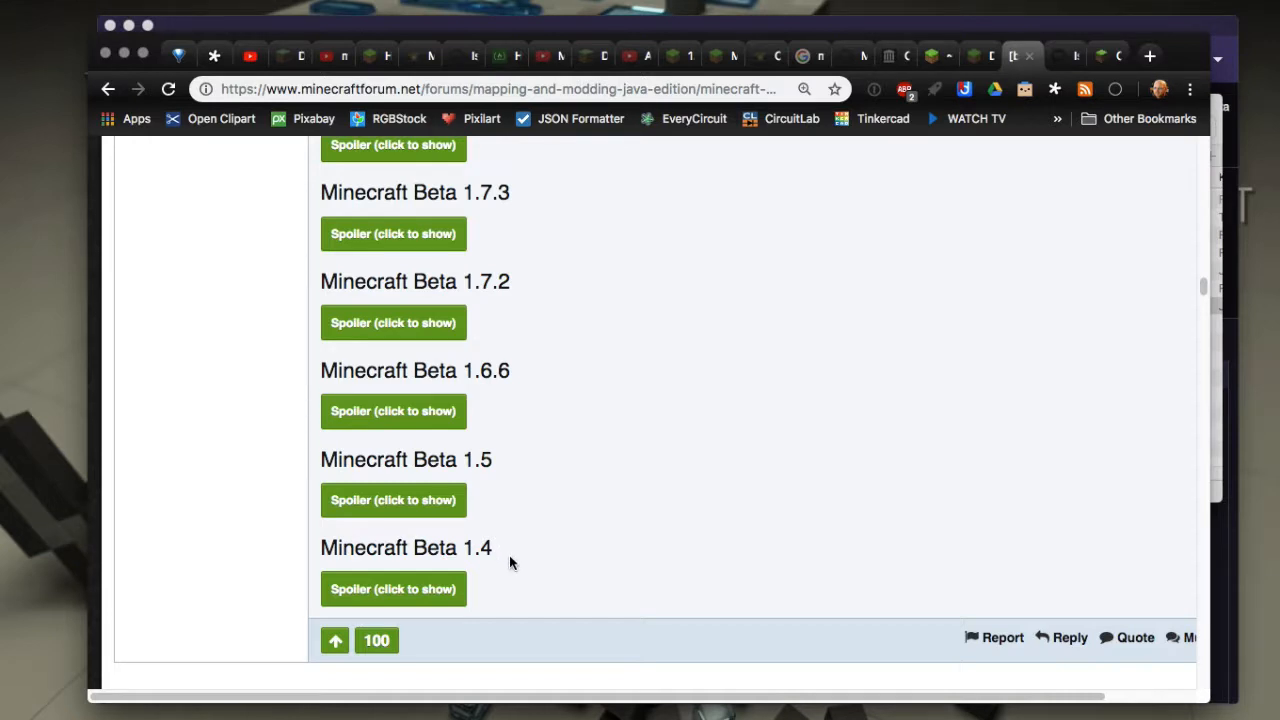
Expand the Beta 1.4 spoiler and read its OptiFog notes and adf.ly/direct download links.
{"action": "left_click", "coordinate": [392, 588]}
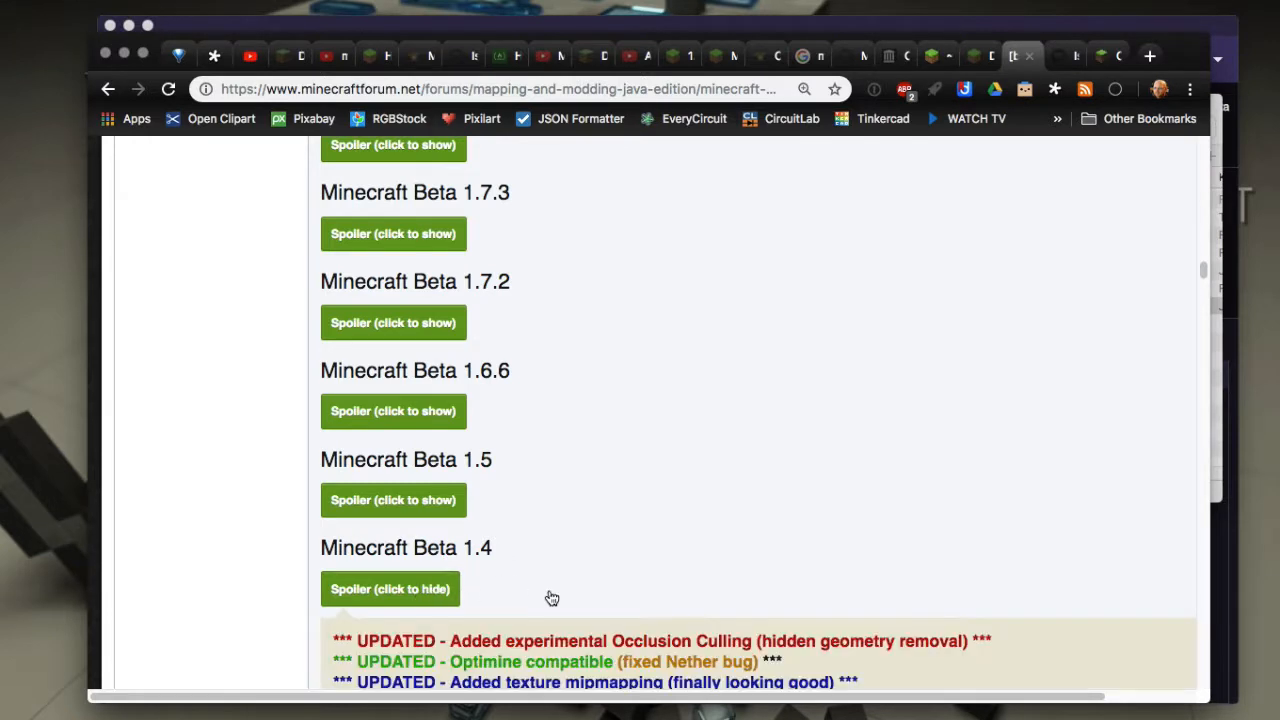
{"action": "scroll", "scroll_direction": "down", "scroll_amount": 3}
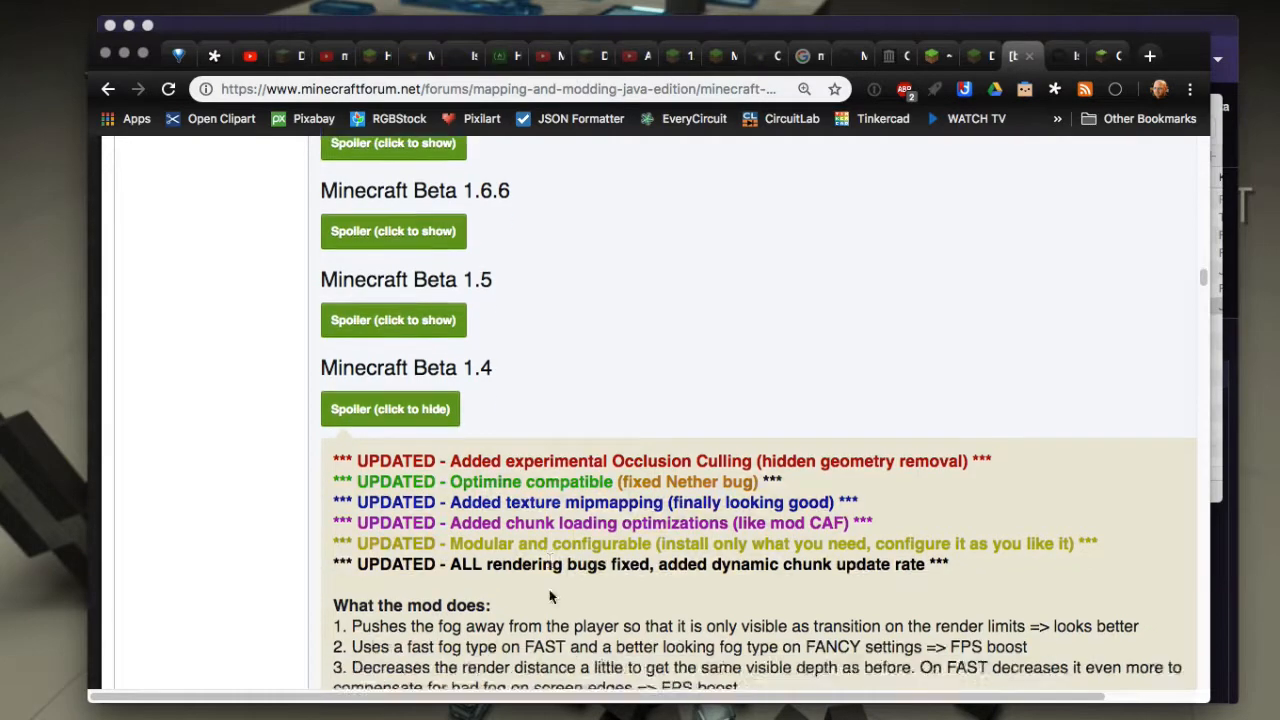
{"action": "scroll", "scroll_direction": "down", "scroll_amount": 3}
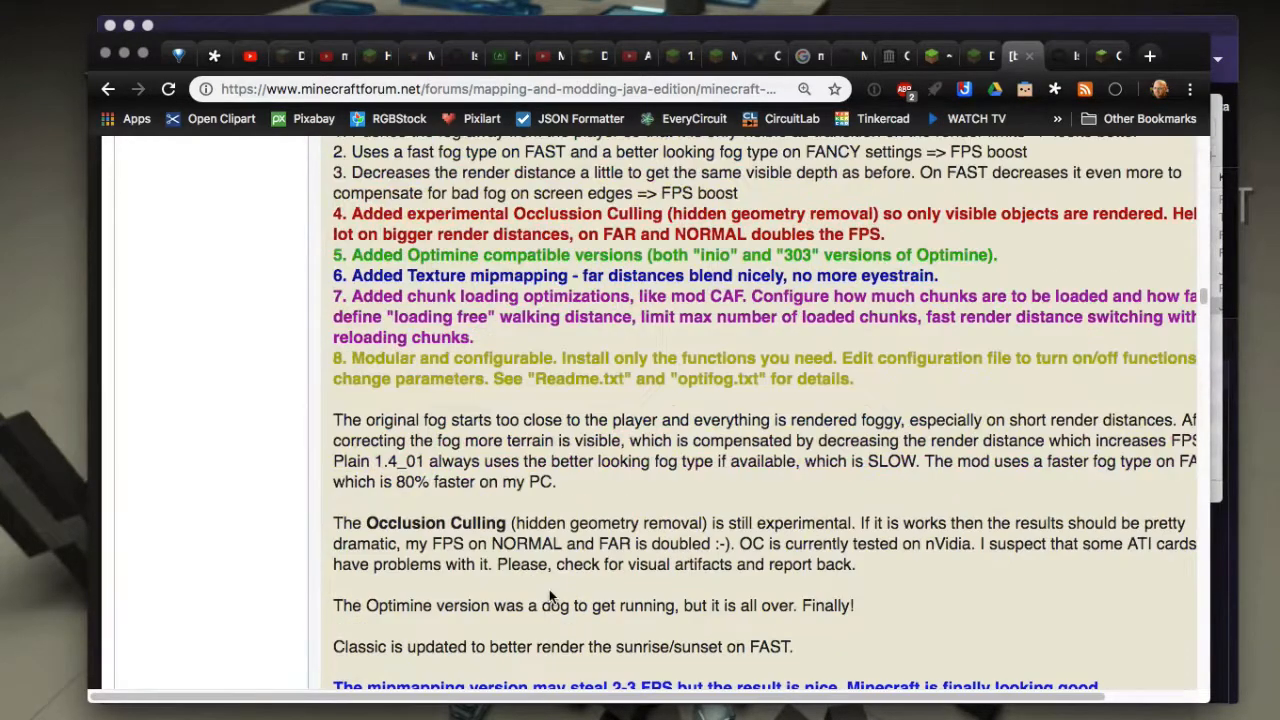
{"action": "scroll", "scroll_direction": "down", "scroll_amount": 3}
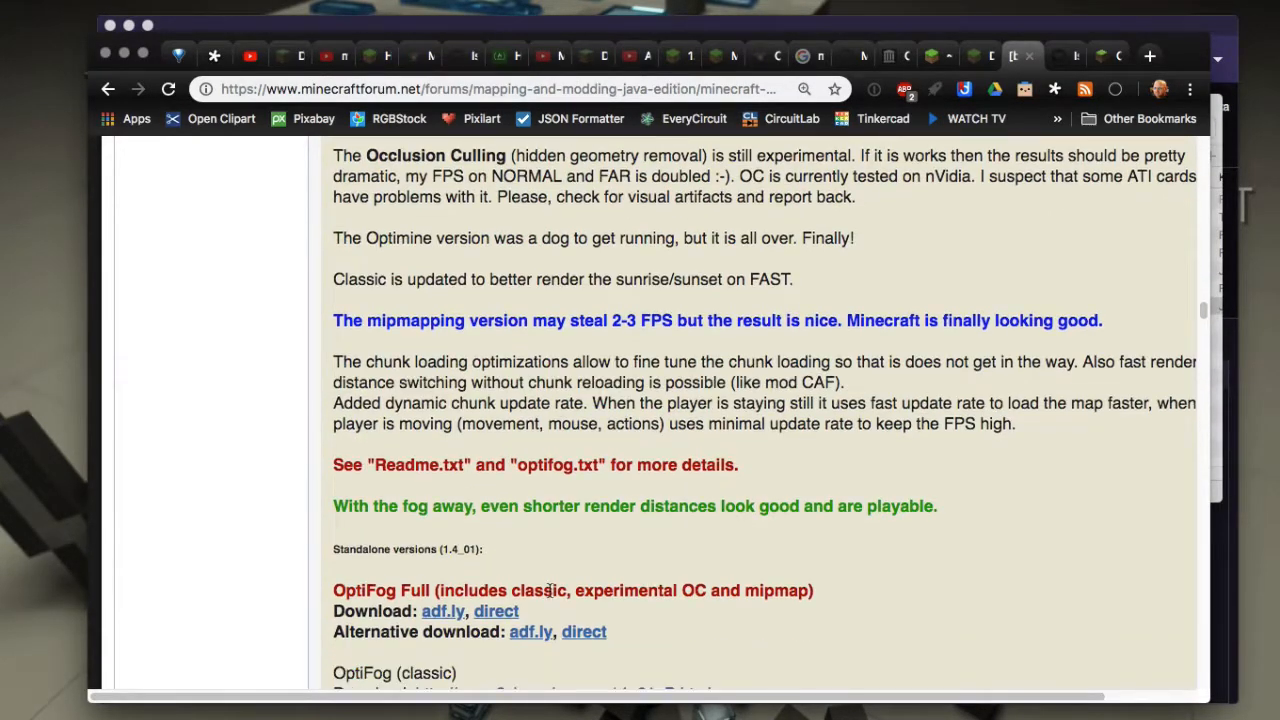
{"action": "scroll", "scroll_direction": "down", "scroll_amount": 3}
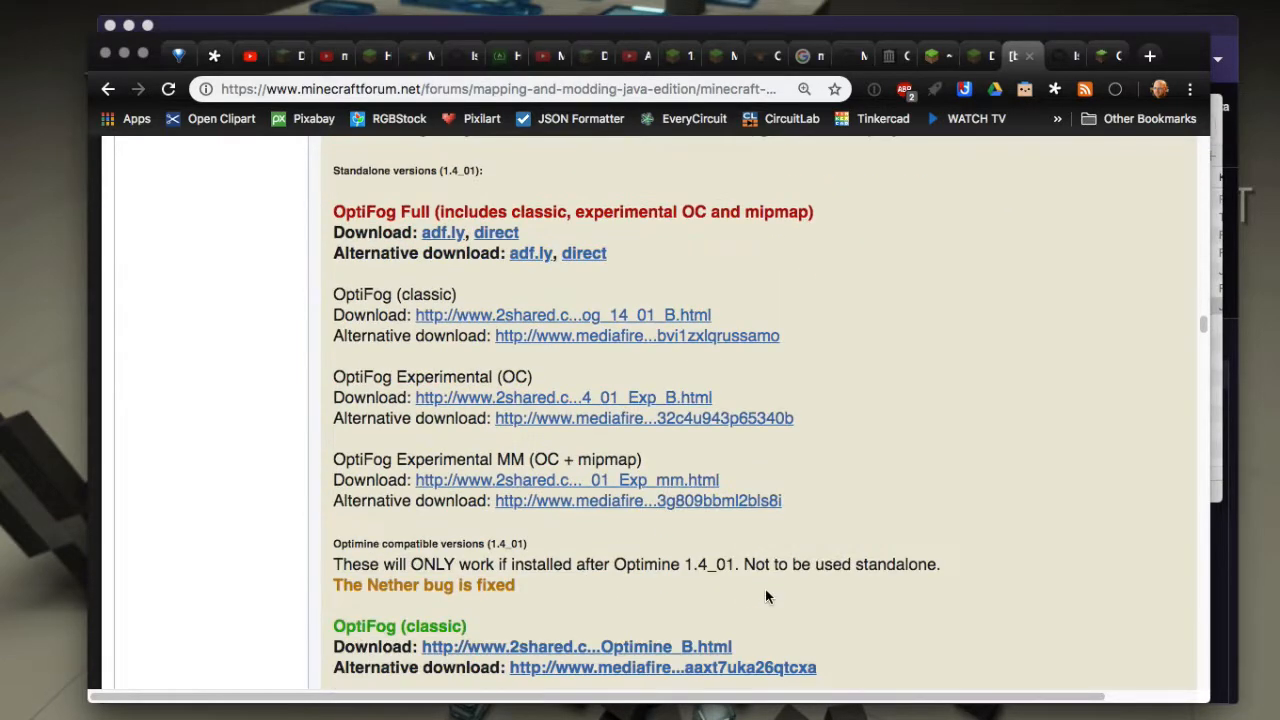
{"action": "scroll", "scroll_direction": "down", "scroll_amount": 3}
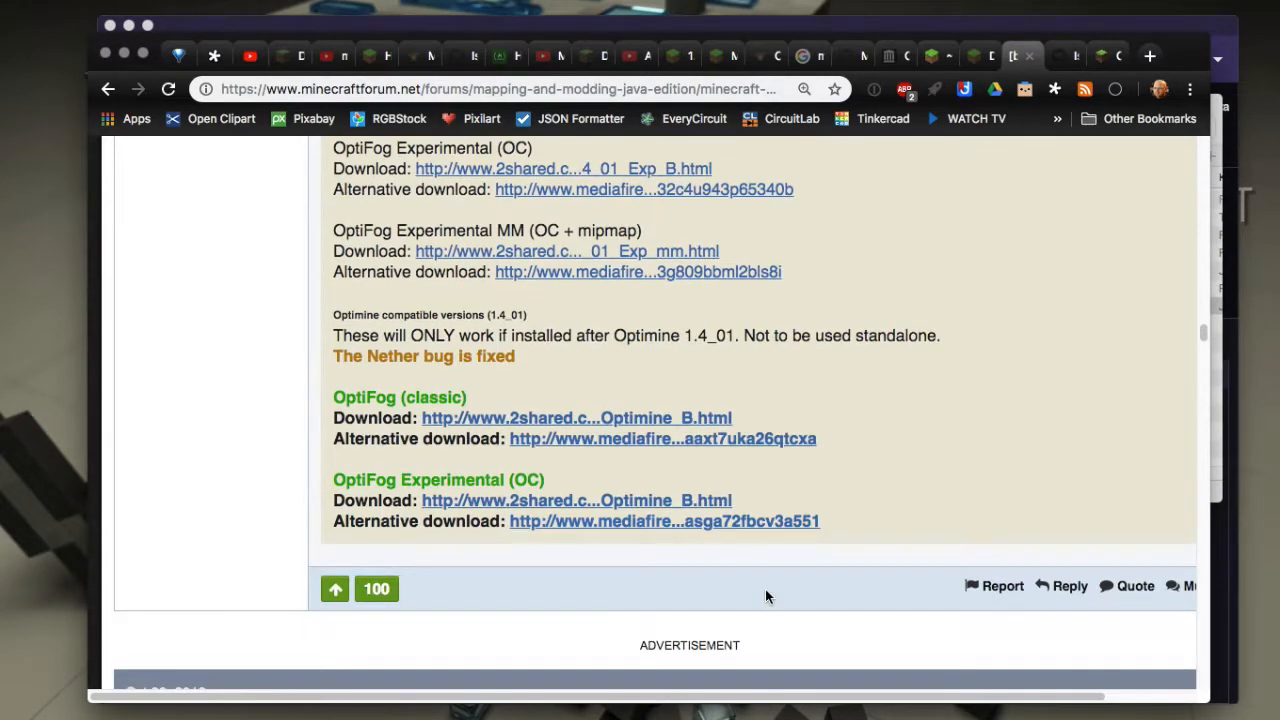
Expand the Minecraft 1.6.4 spoiler to show its OptiFine download list.
{"action": "scroll", "scroll_direction": "up", "scroll_amount": 3}
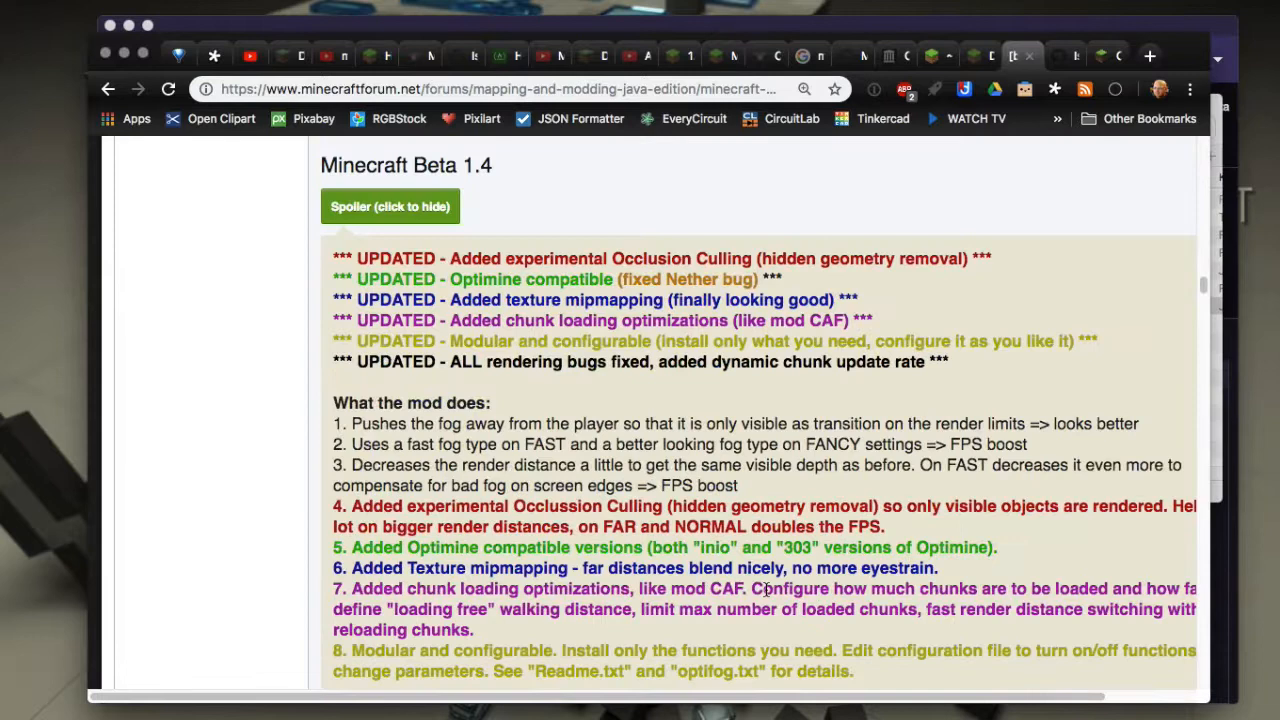
{"action": "left_click", "coordinate": [390, 206]}
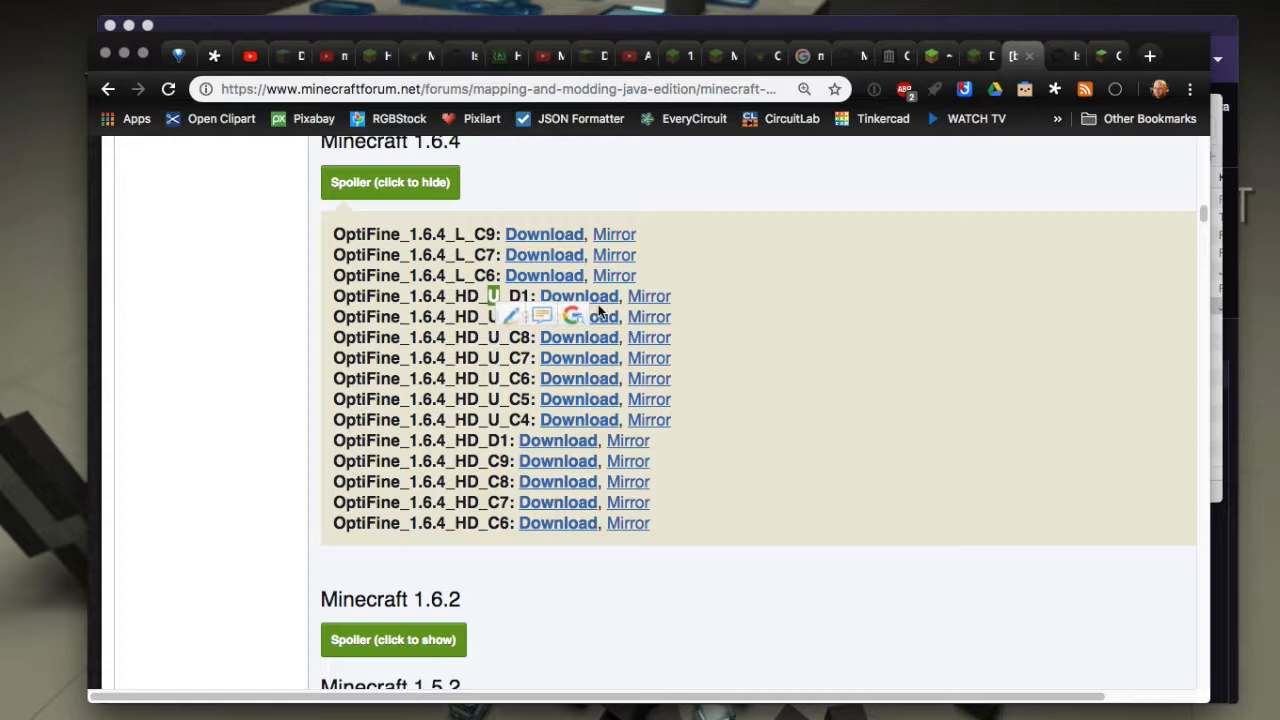
{"action": "mouse_move", "coordinate": [984, 62]}
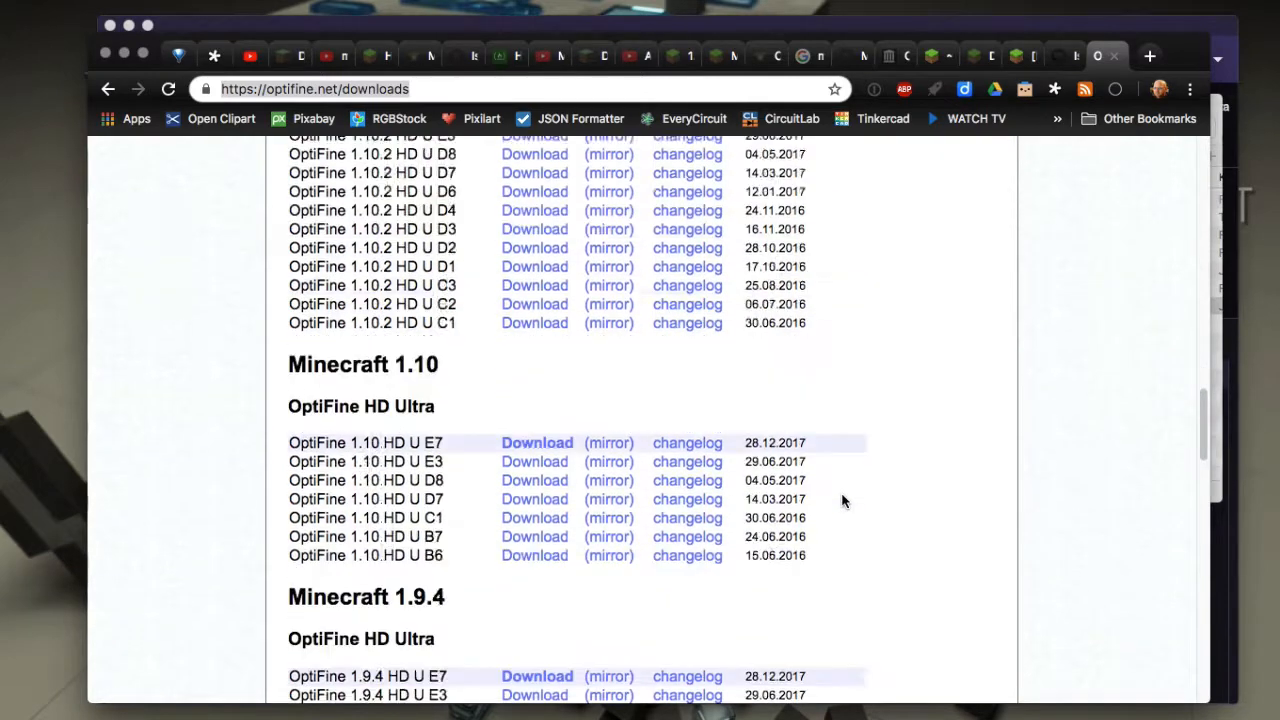
Browse the Minecraft 1.6.4 OptiFine download and mirror links.
{"action": "scroll", "scroll_direction": "down", "scroll_amount": 3}
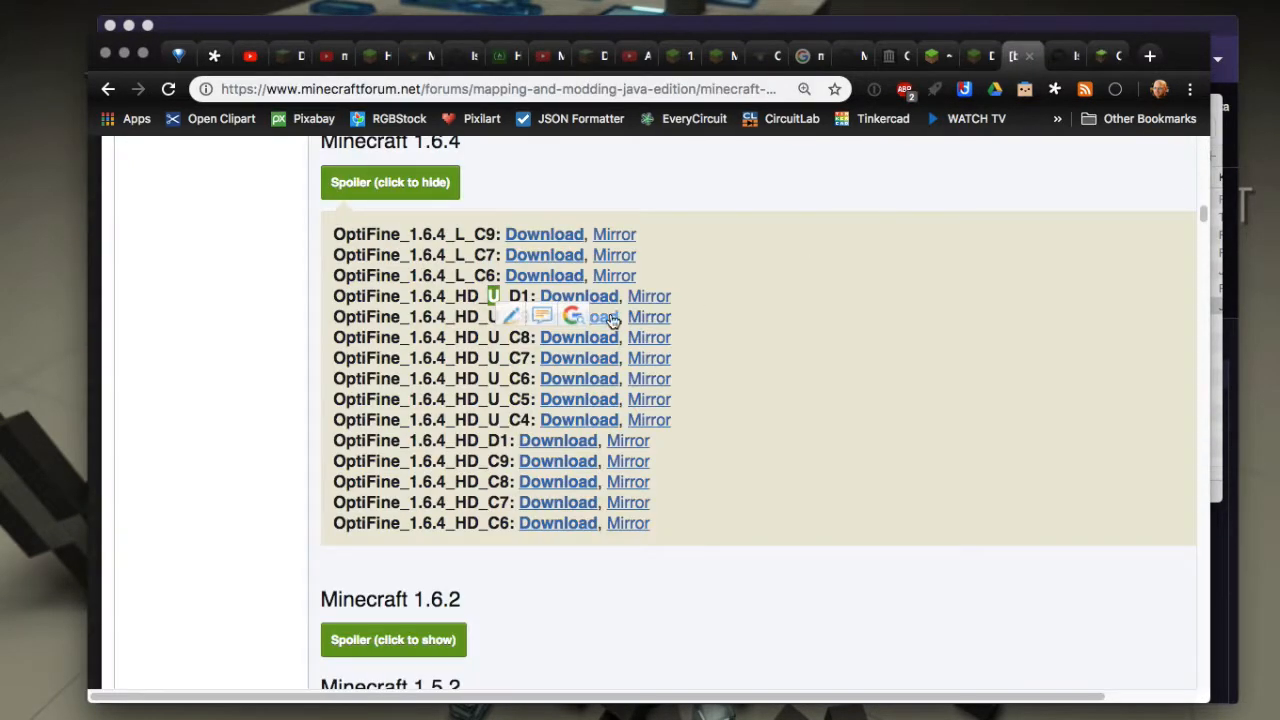
{"action": "mouse_move", "coordinate": [270, 472]}
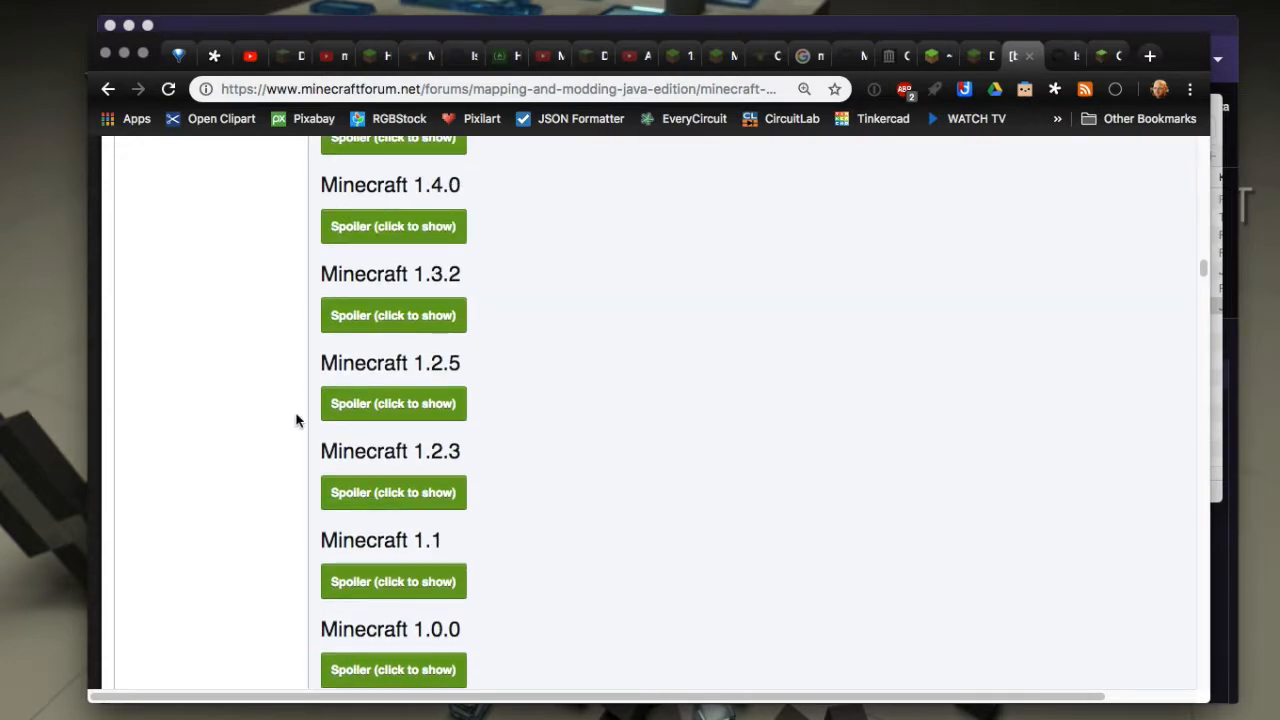
Expand the Minecraft 1.2.5 spoiler and browse its OptiFine Standard, Smooth and Multi-Core download lists.
{"action": "left_click", "coordinate": [392, 404]}
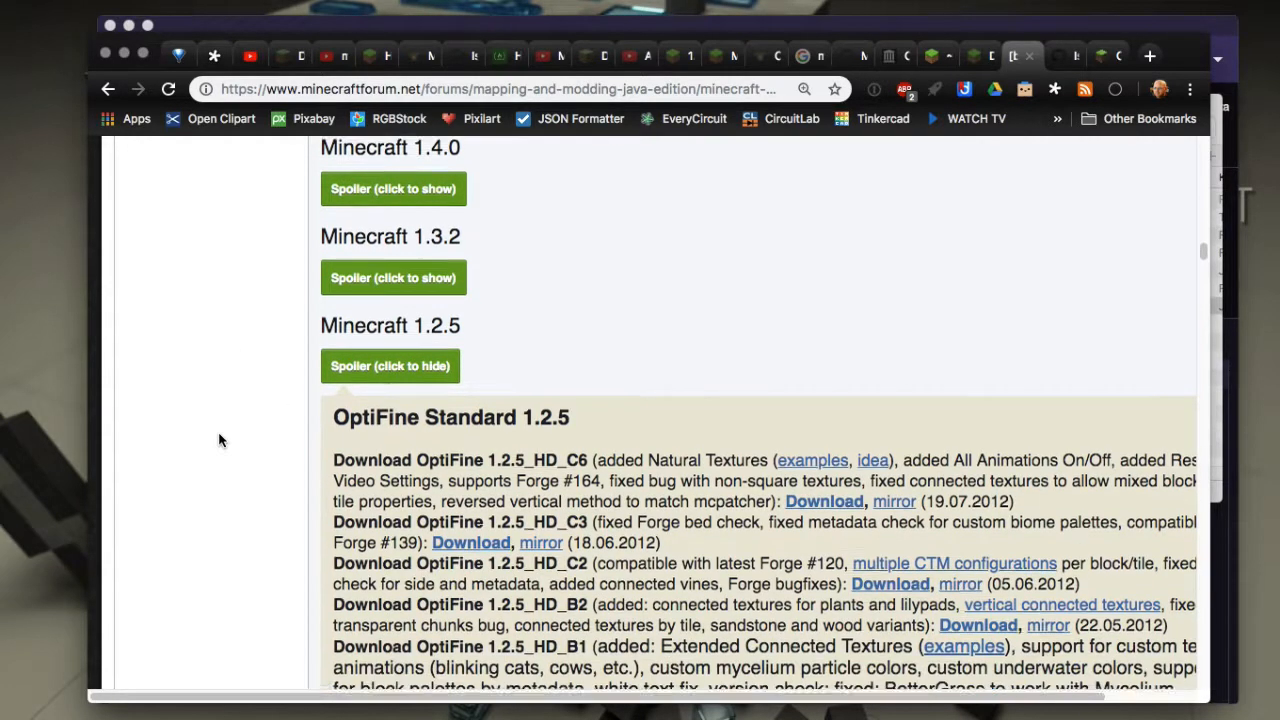
{"action": "scroll", "scroll_direction": "down", "scroll_amount": 3}
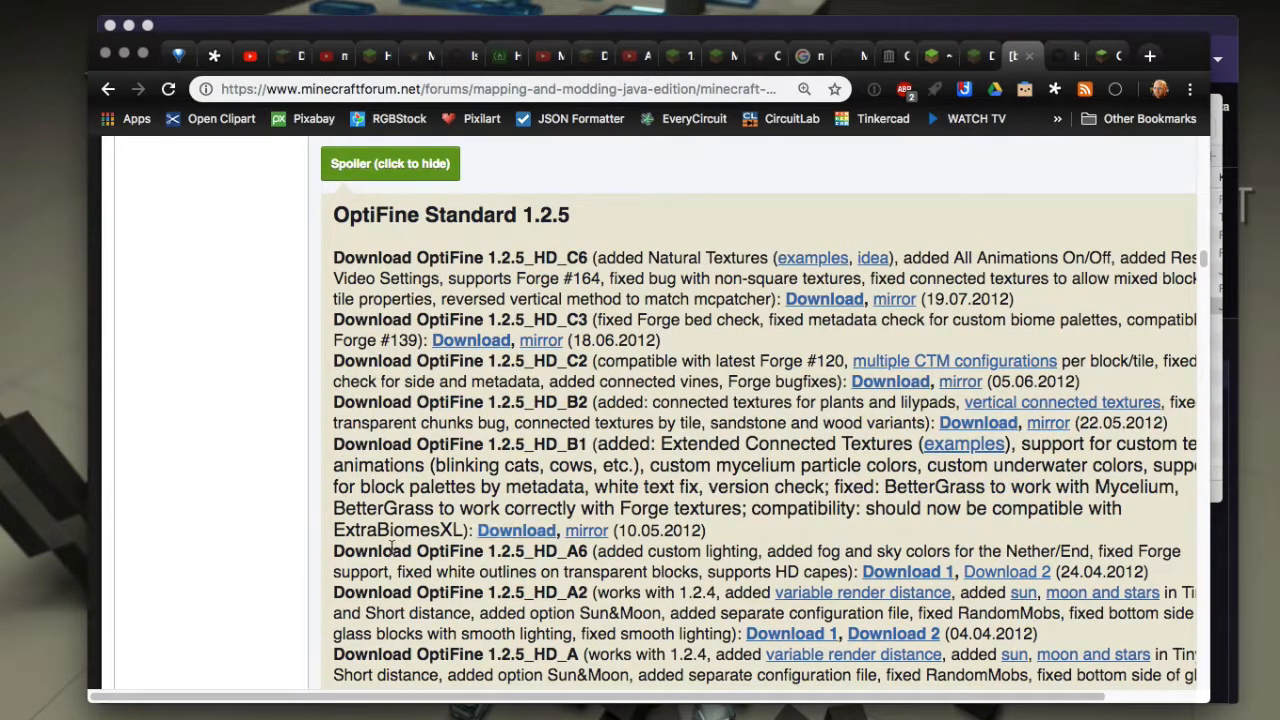
{"action": "scroll", "scroll_direction": "down", "scroll_amount": 3}
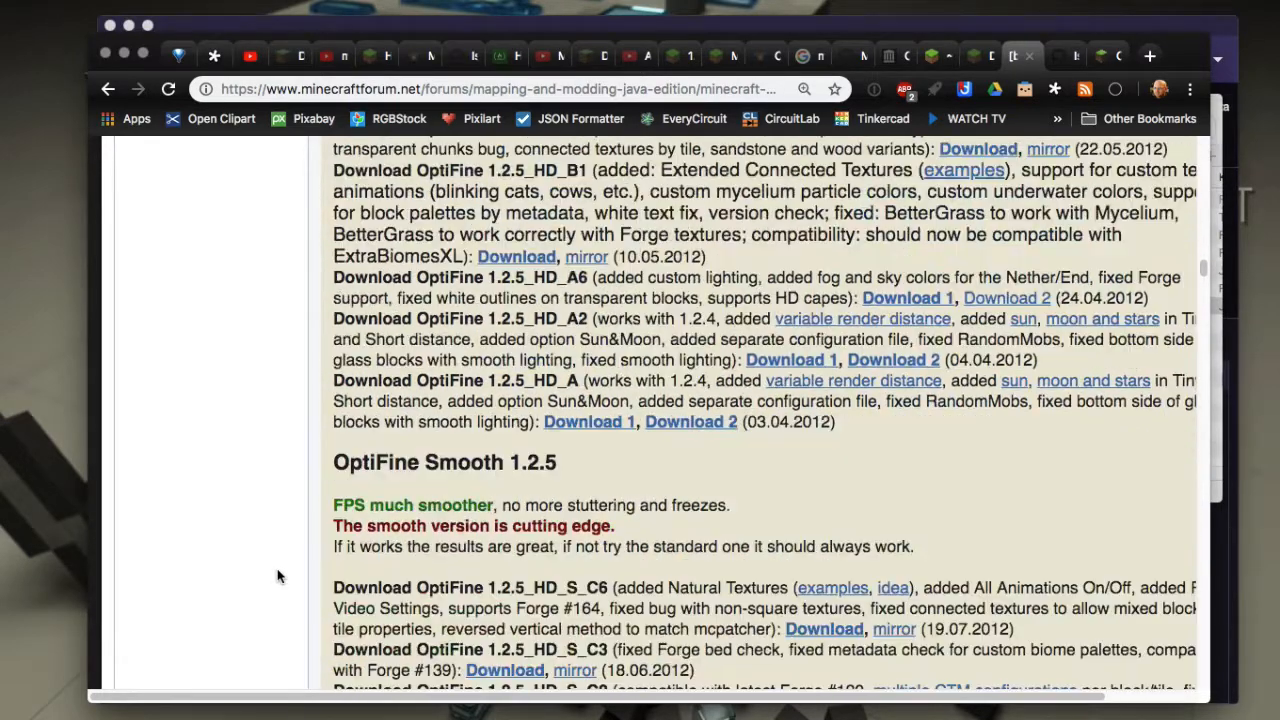
{"action": "scroll", "scroll_direction": "down", "scroll_amount": 3}
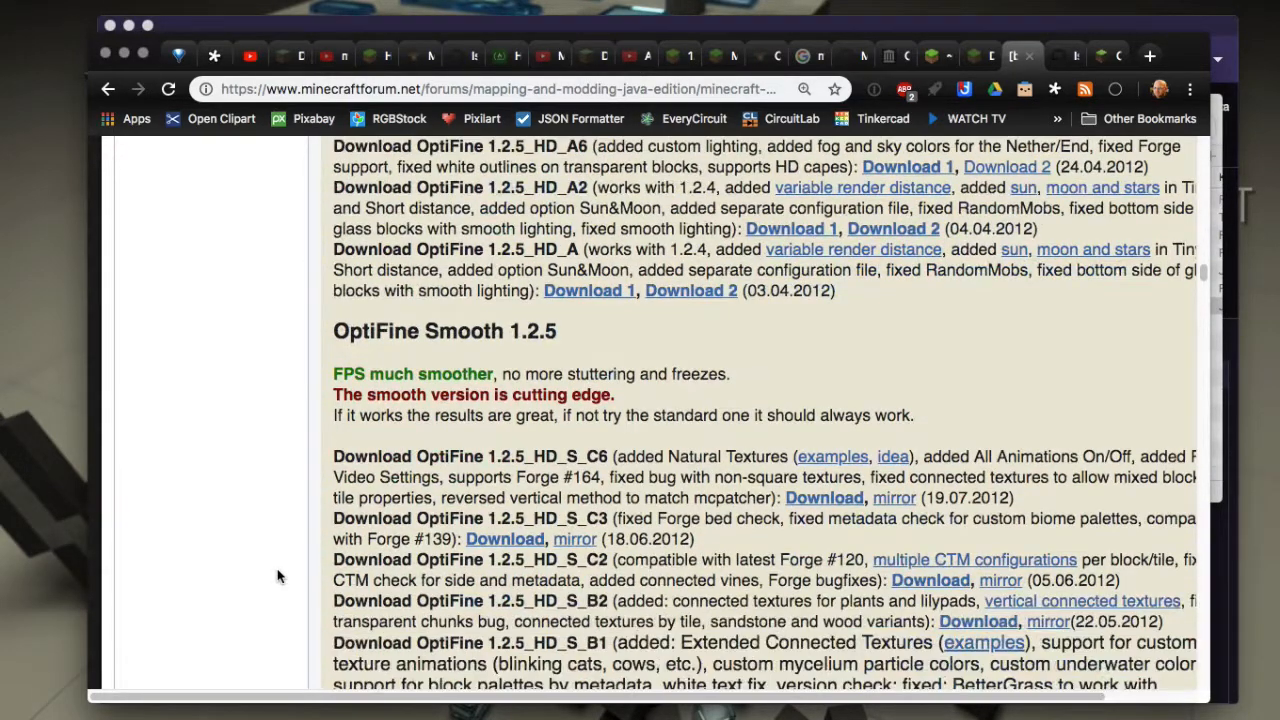
{"action": "scroll", "scroll_direction": "down", "scroll_amount": 3}
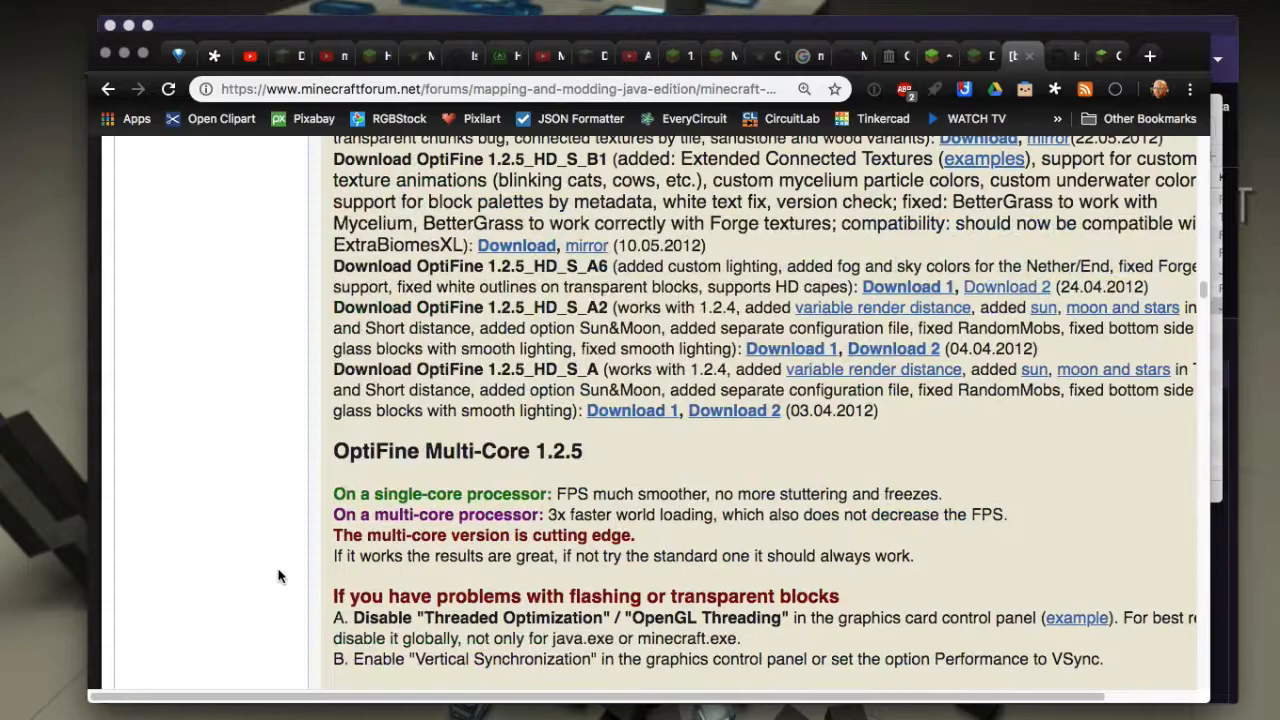
{"action": "scroll", "scroll_direction": "down", "scroll_amount": 3}
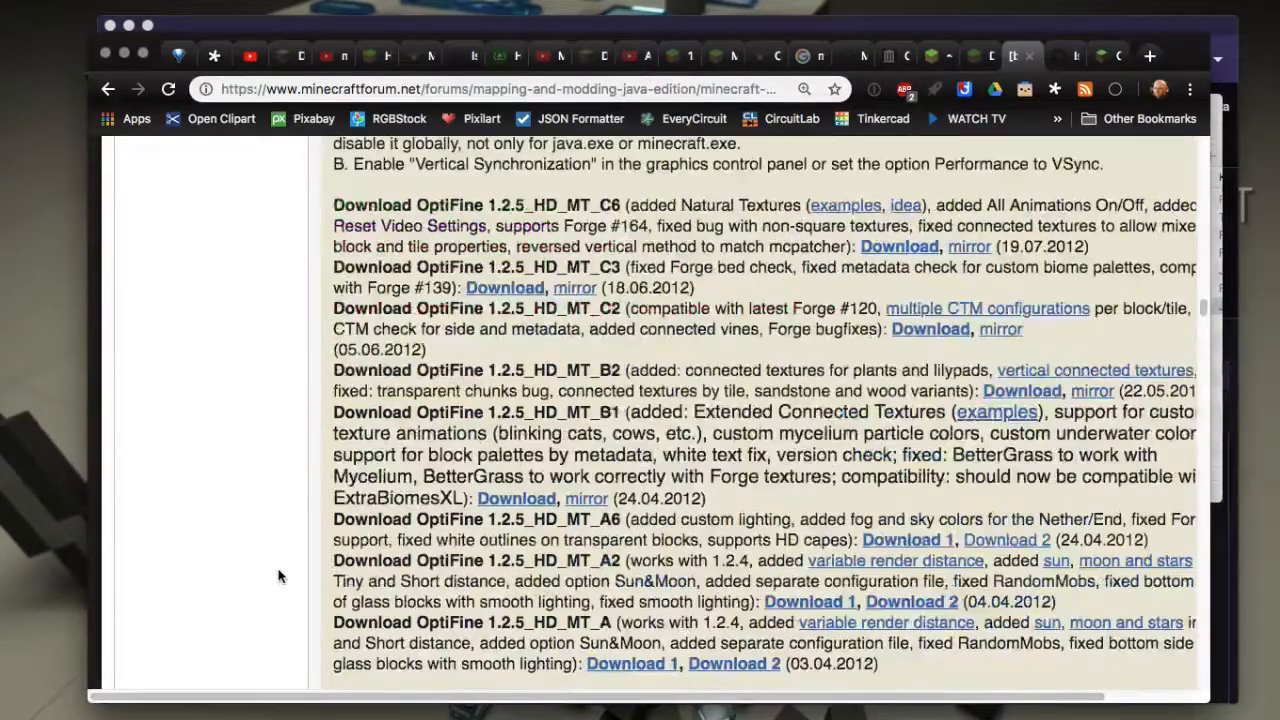
{"action": "scroll", "scroll_direction": "down", "scroll_amount": 3}
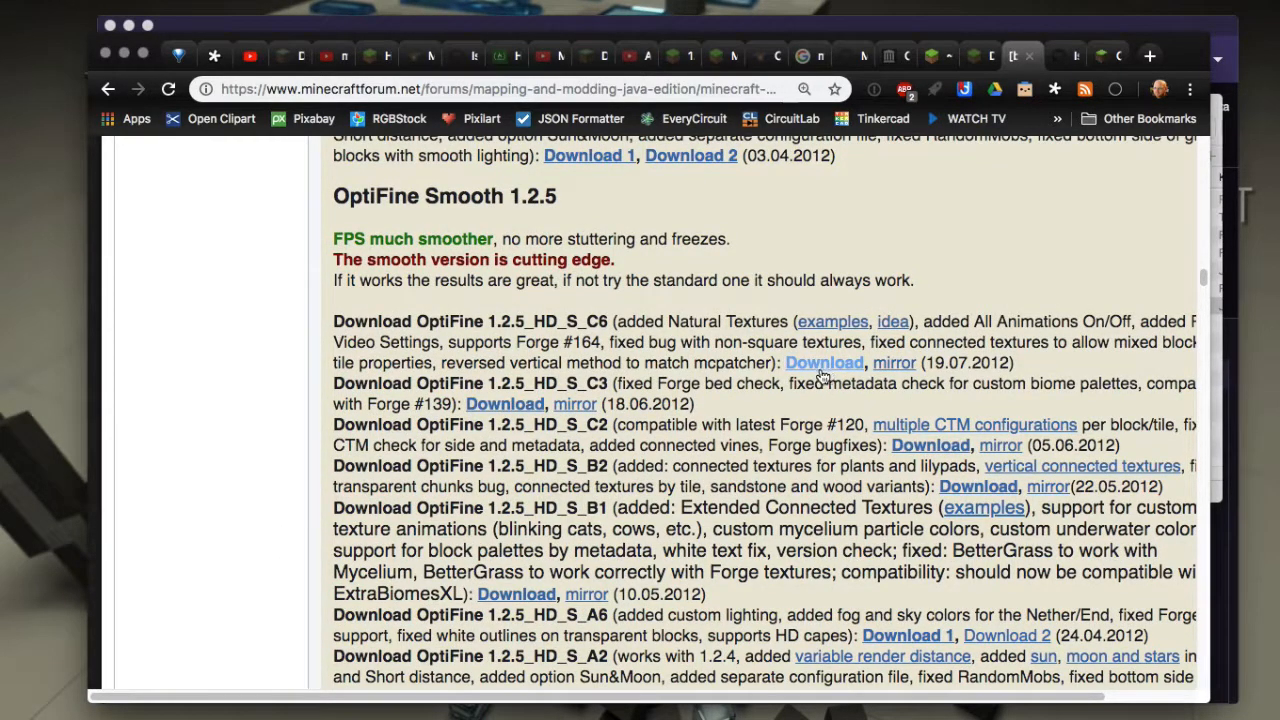
{"action": "mouse_move", "coordinate": [894, 364]}
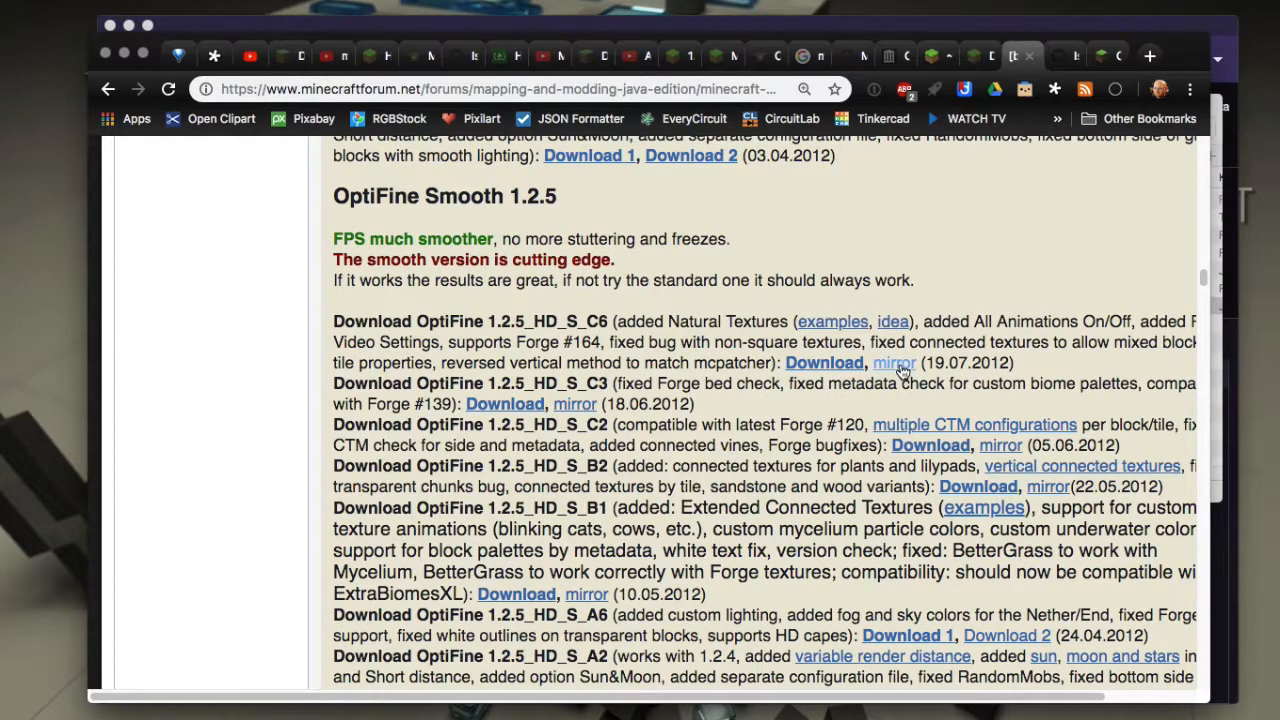
{"action": "mouse_move", "coordinate": [690, 260]}
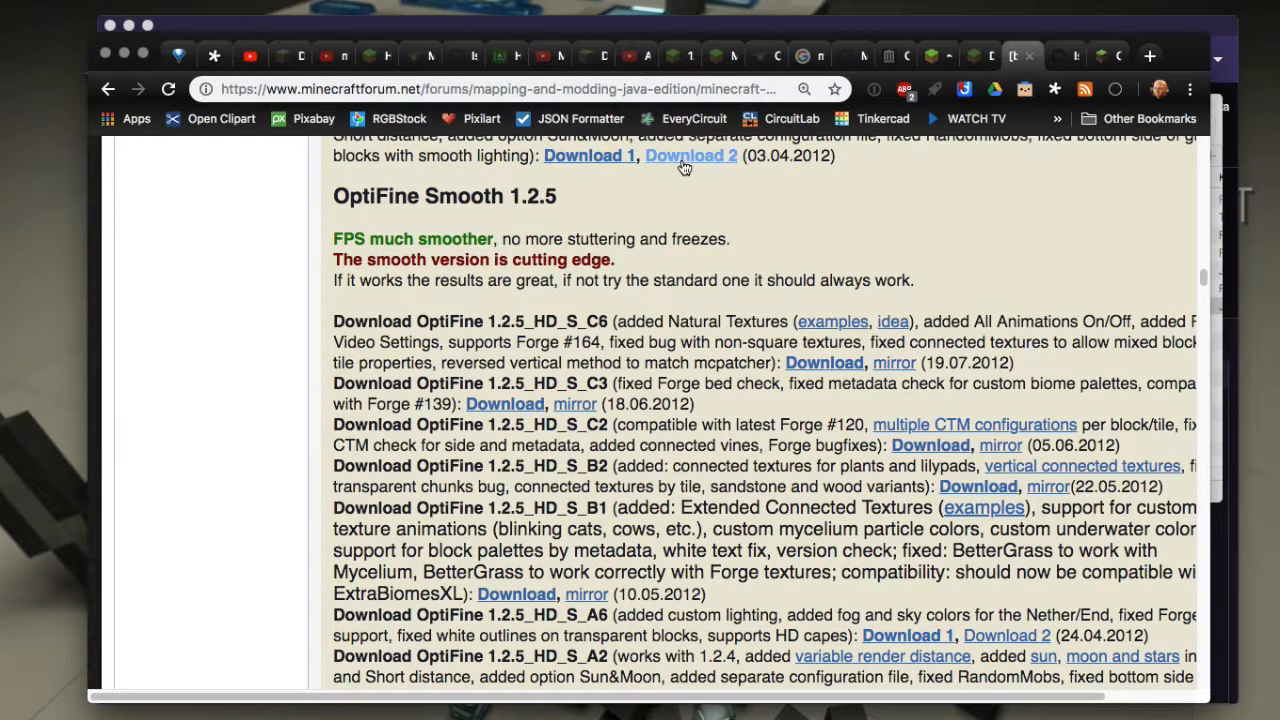
Open the OptiFine 1.2.5_HD_A 'Download 2' link in a new window.
{"action": "right_click", "coordinate": [692, 156]}
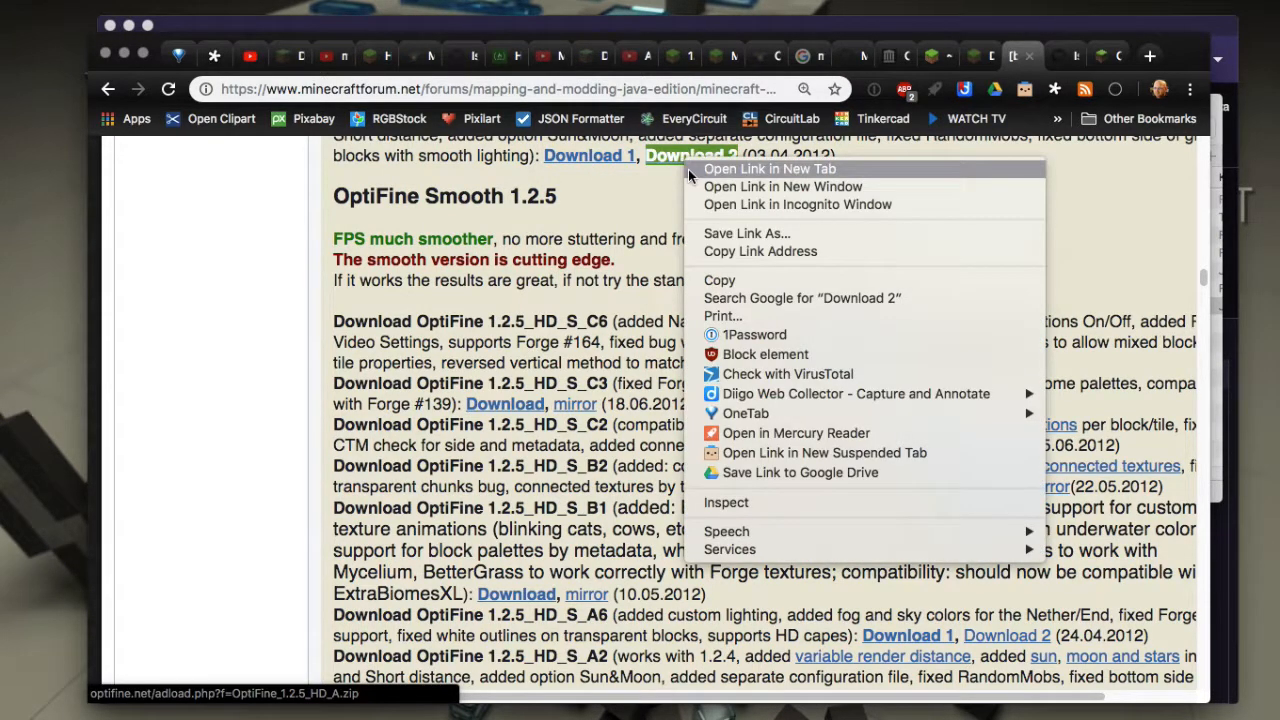
{"action": "mouse_move", "coordinate": [760, 252]}
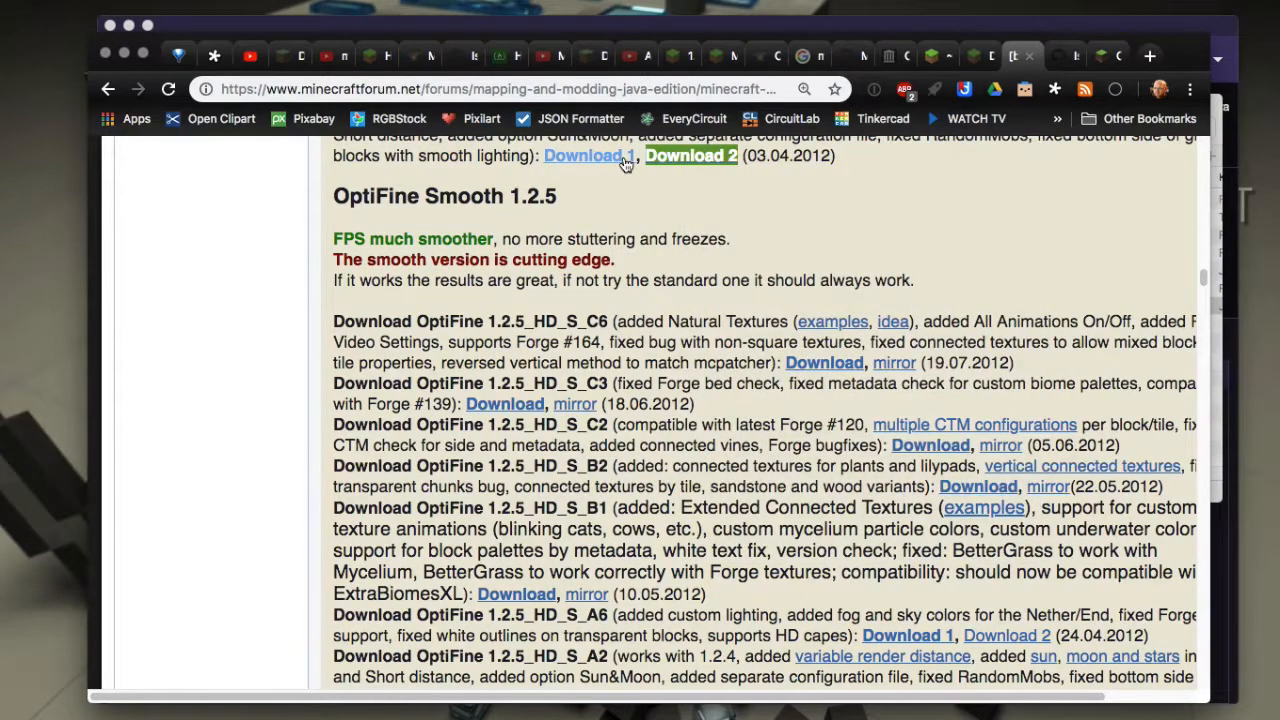
{"action": "right_click", "coordinate": [692, 156]}
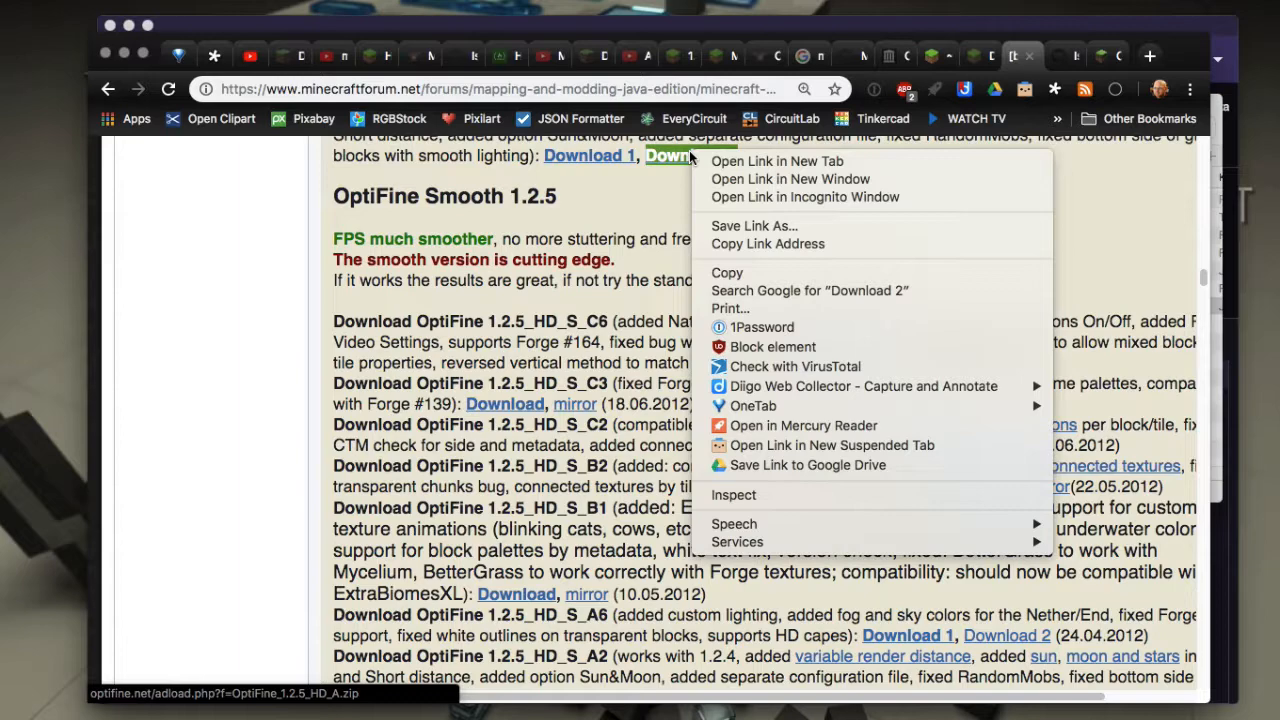
{"action": "mouse_move", "coordinate": [656, 210]}
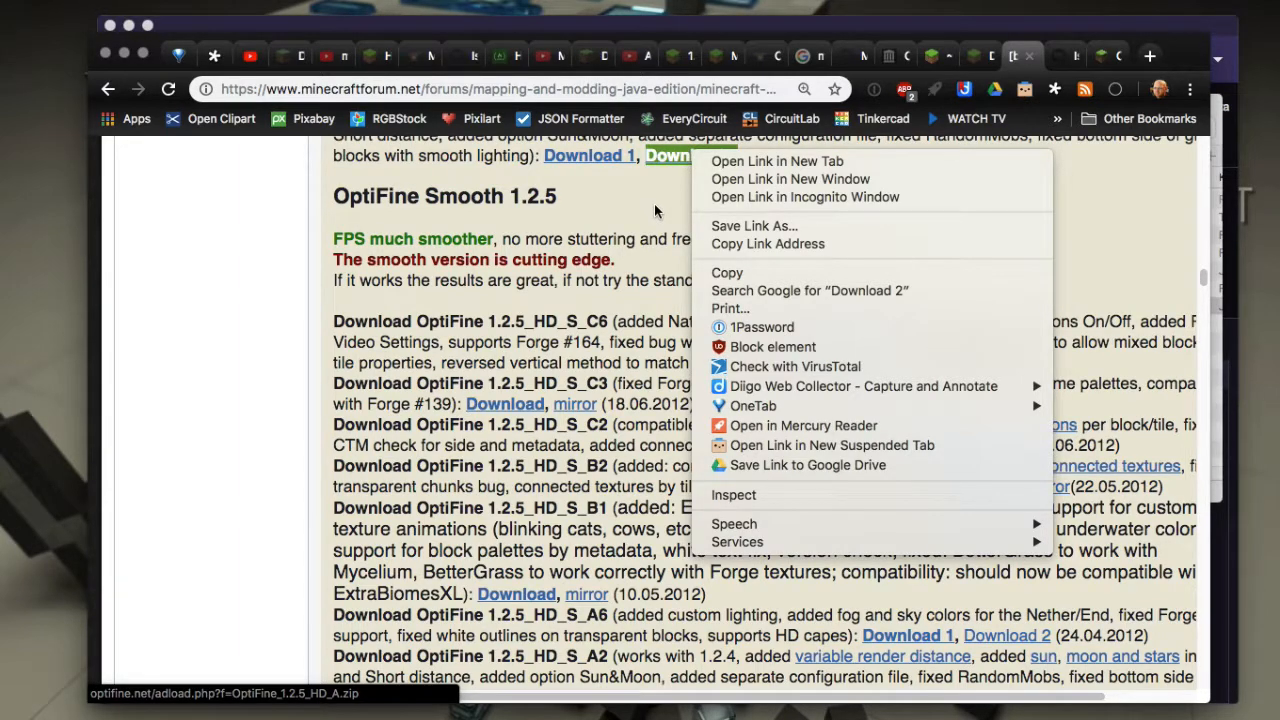
{"action": "left_click", "coordinate": [776, 160]}
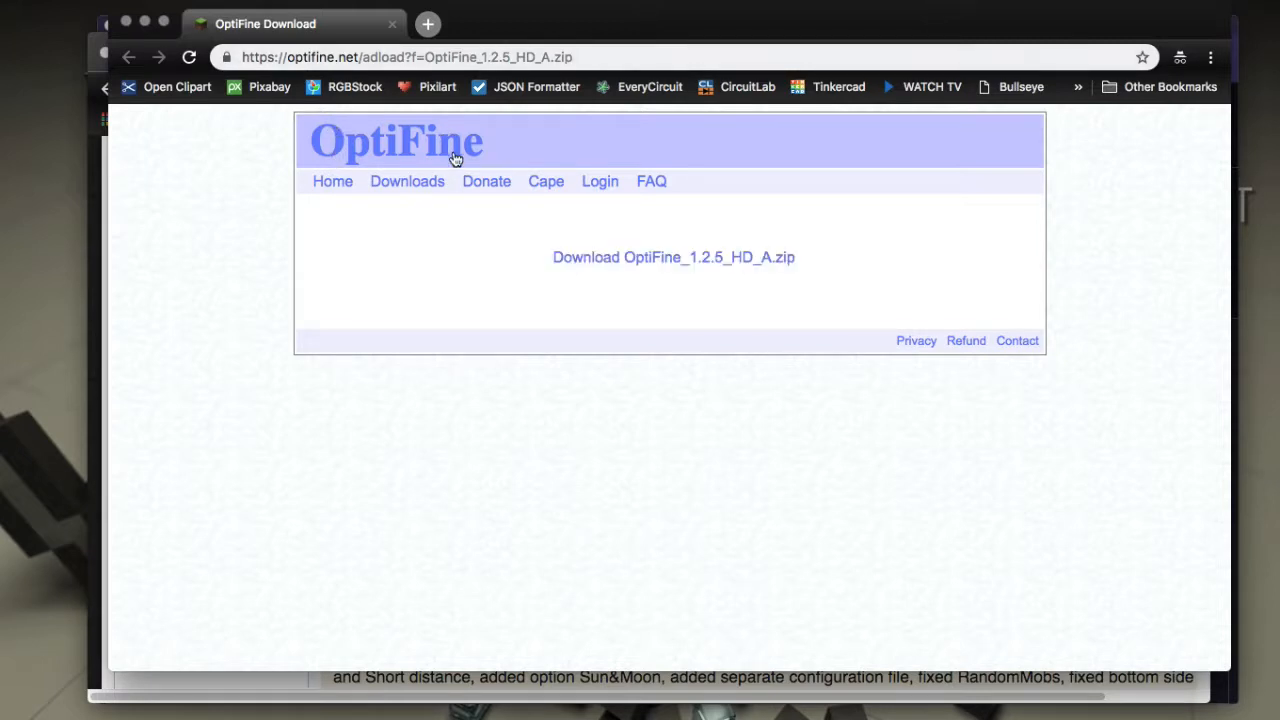
{"action": "mouse_move", "coordinate": [200, 108]}
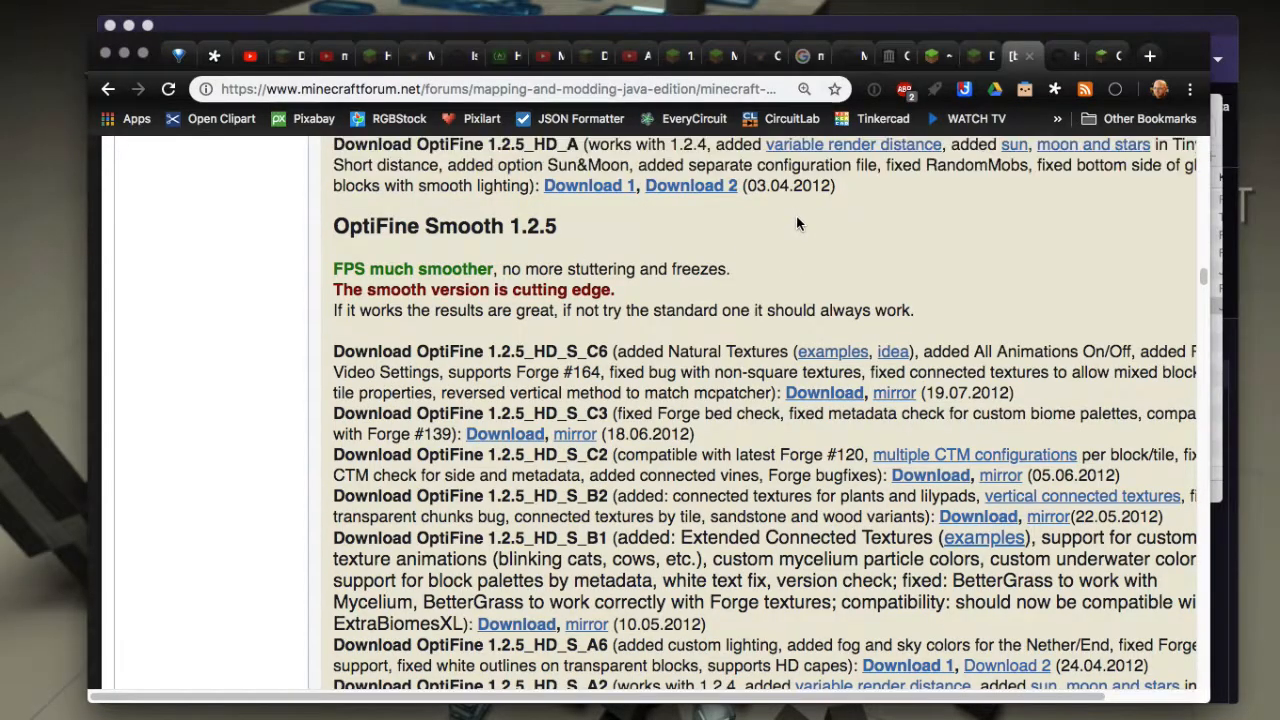
Follow the OptiFine_1.2.5_HD_A.zip download to the adf.ly page and skip the ad back to the forum.
{"action": "right_click", "coordinate": [588, 184]}
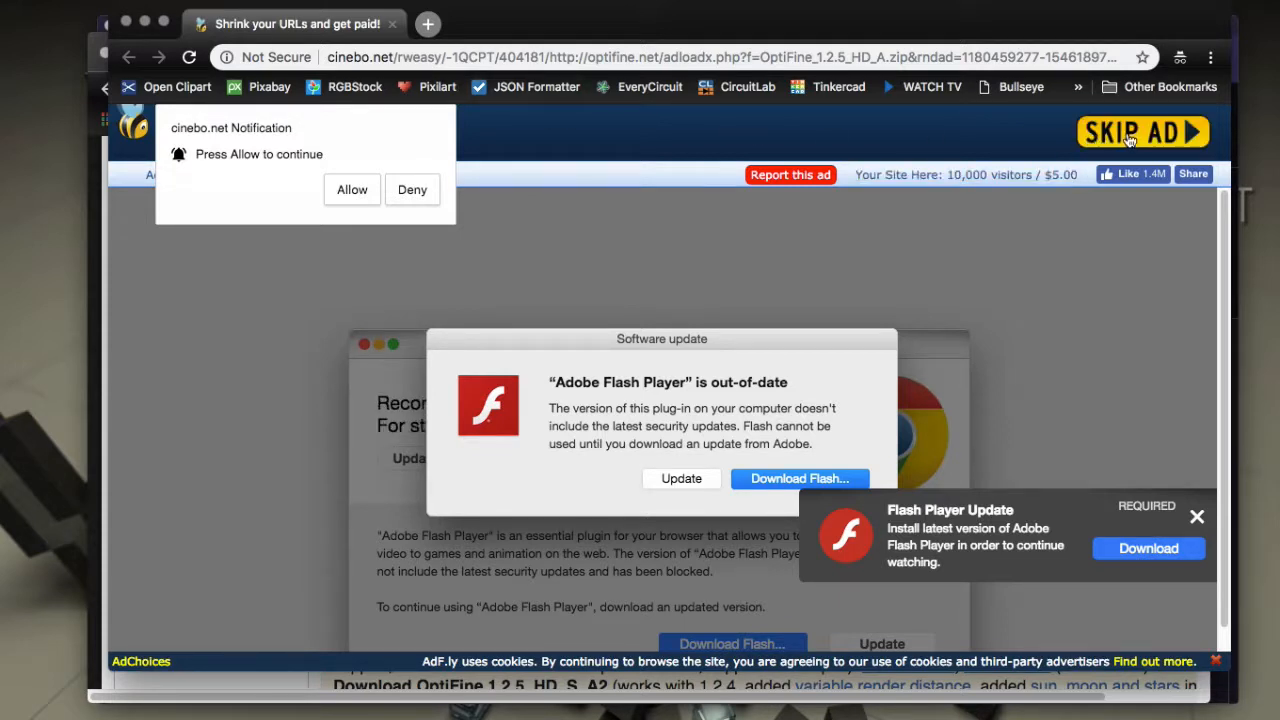
{"action": "left_click", "coordinate": [1142, 132]}
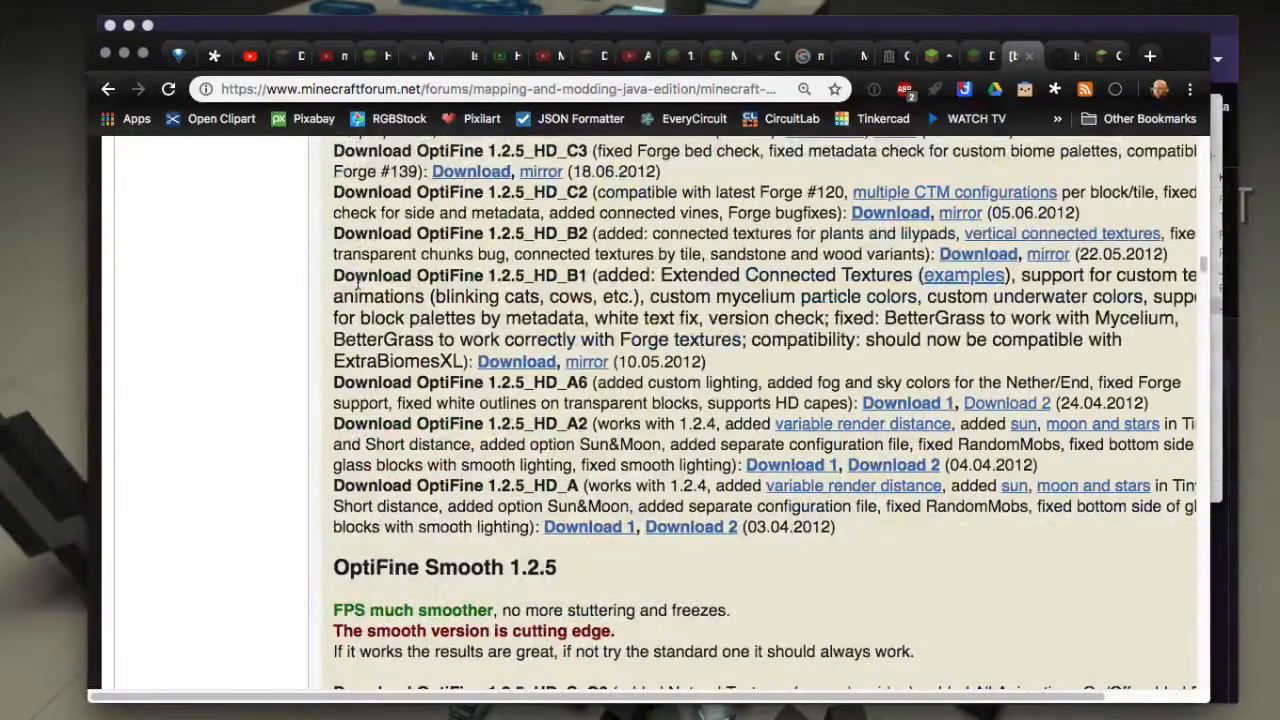
{"action": "scroll", "scroll_direction": "up", "scroll_amount": 3}
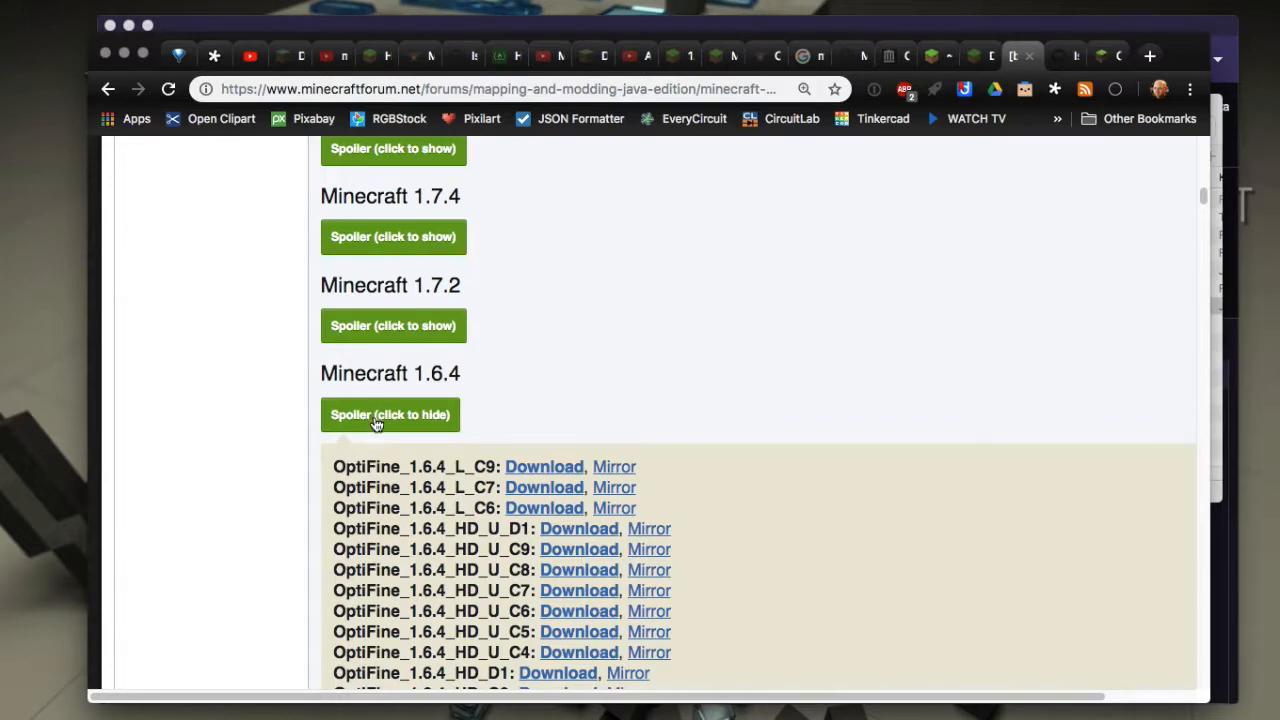
{"action": "scroll", "scroll_direction": "down", "scroll_amount": 3}
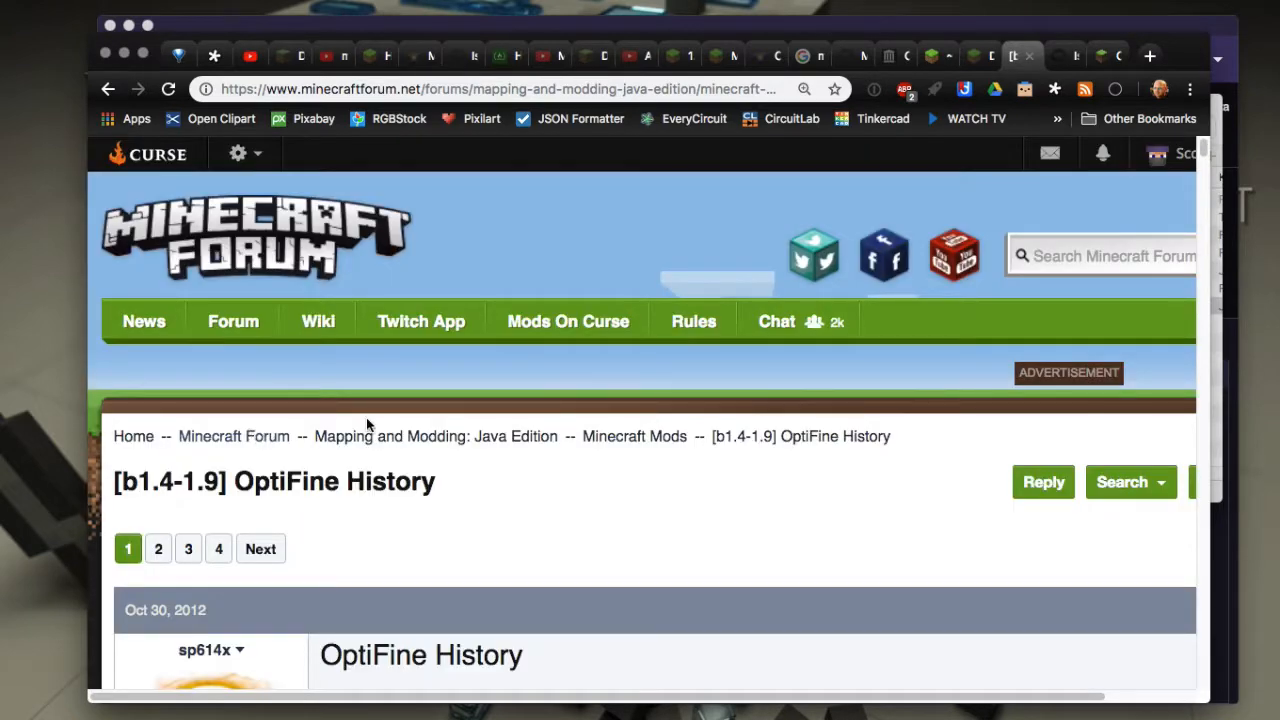
{"action": "mouse_move", "coordinate": [348, 524]}
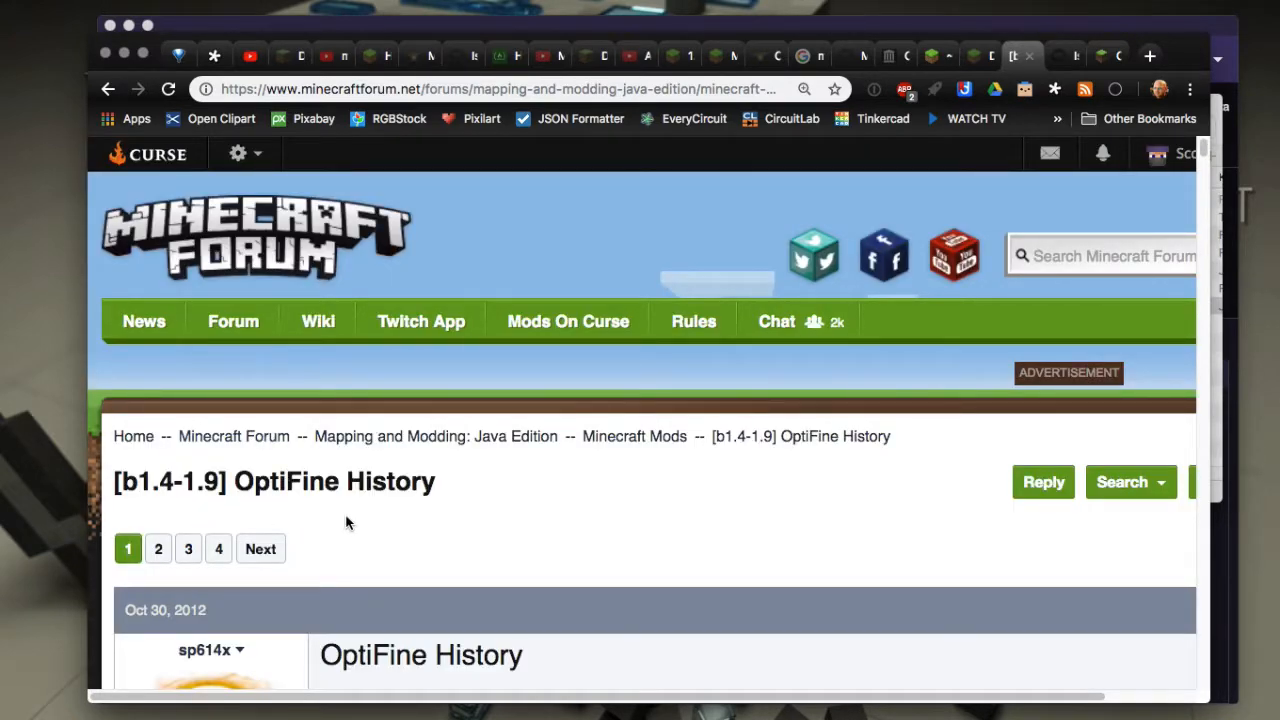
{"action": "scroll", "scroll_direction": "down", "scroll_amount": 3}
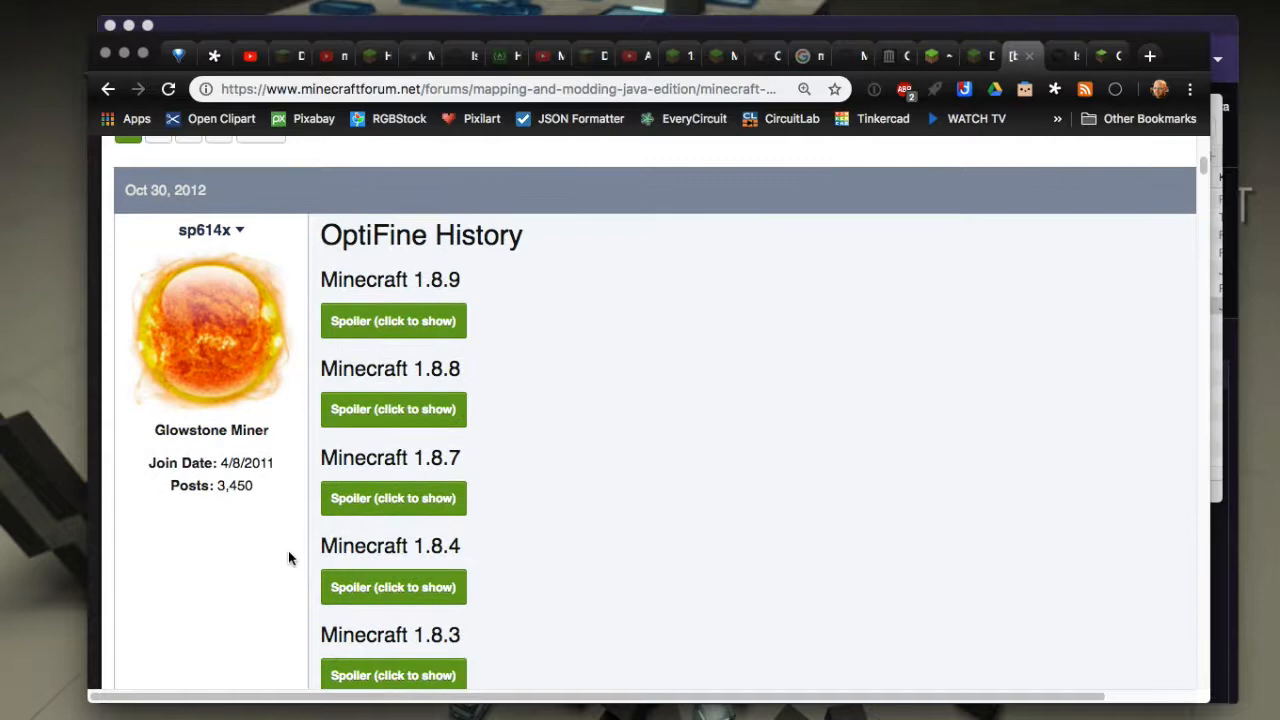
{"action": "scroll", "scroll_direction": "up", "scroll_amount": 3}
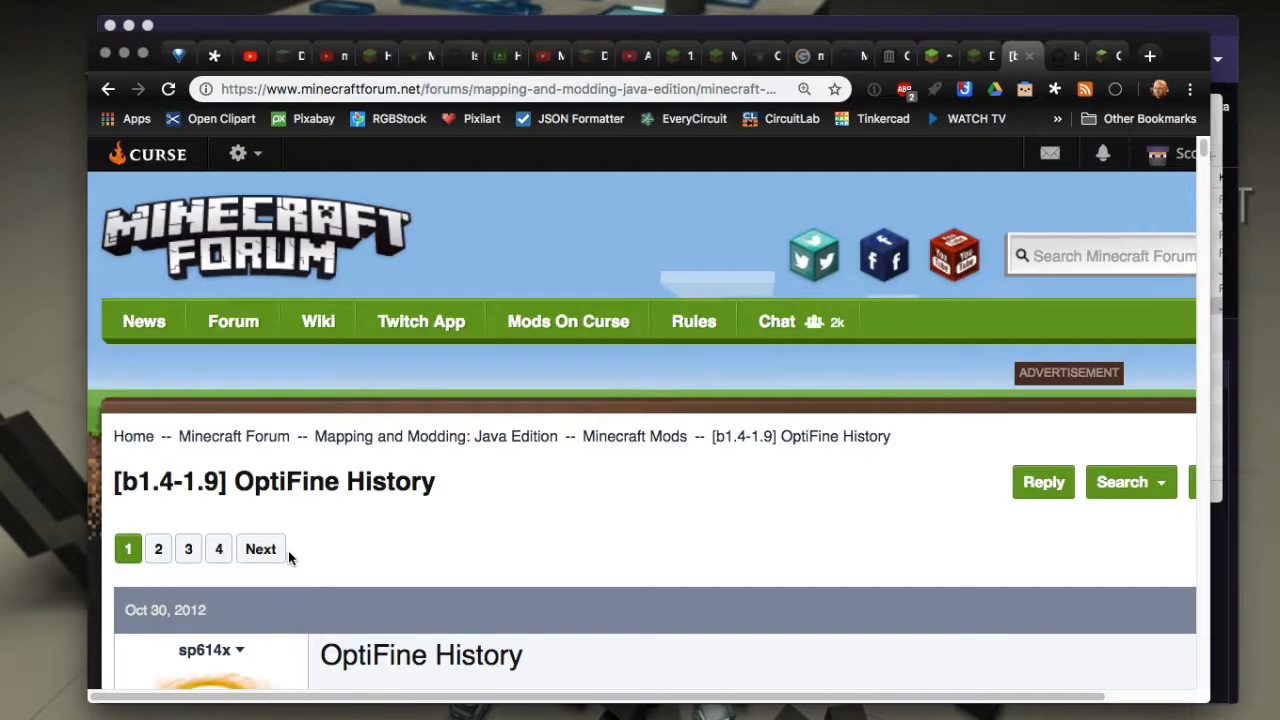
{"action": "scroll", "scroll_direction": "down", "scroll_amount": 3}
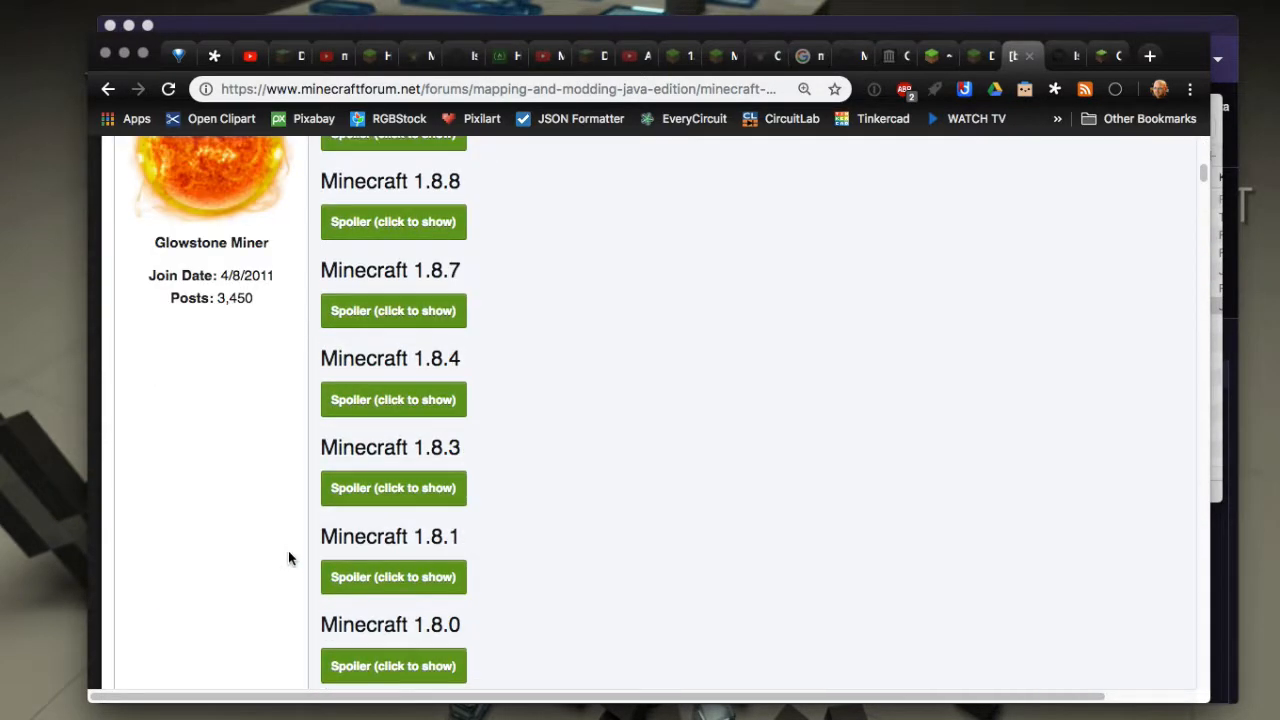
{"action": "scroll", "scroll_direction": "down", "scroll_amount": 3}
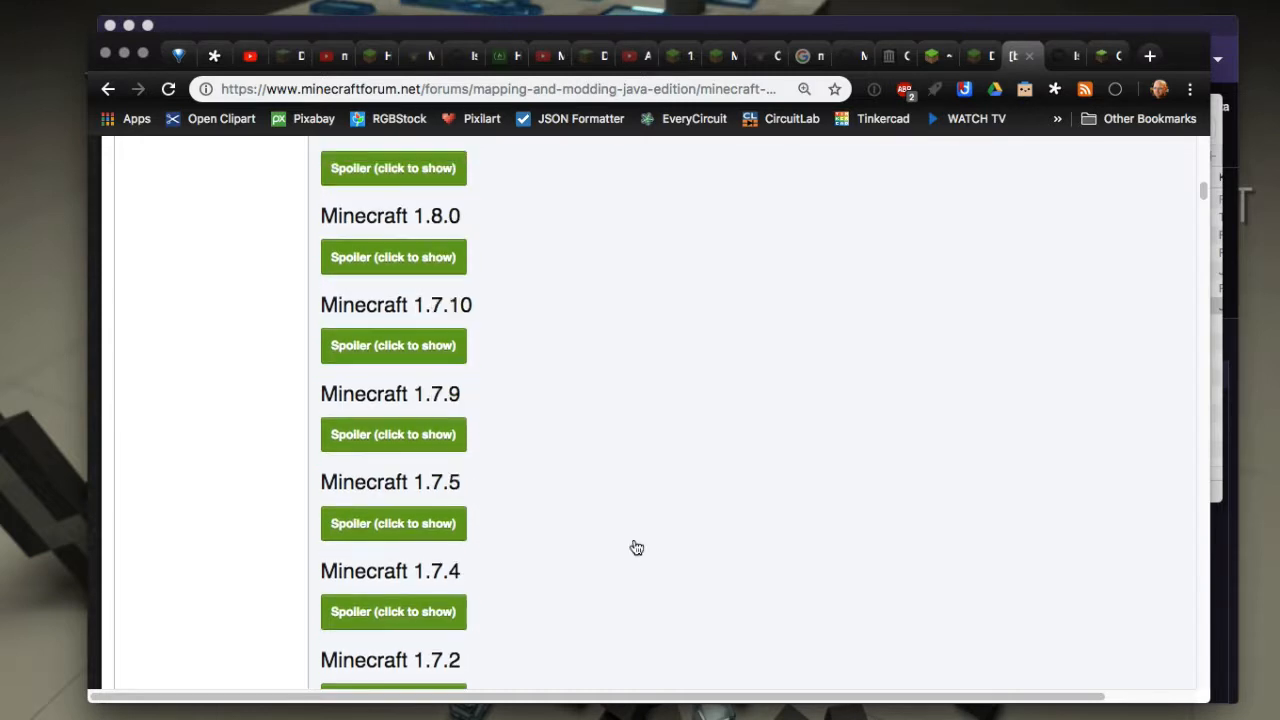
{"action": "scroll", "scroll_direction": "down", "scroll_amount": 3}
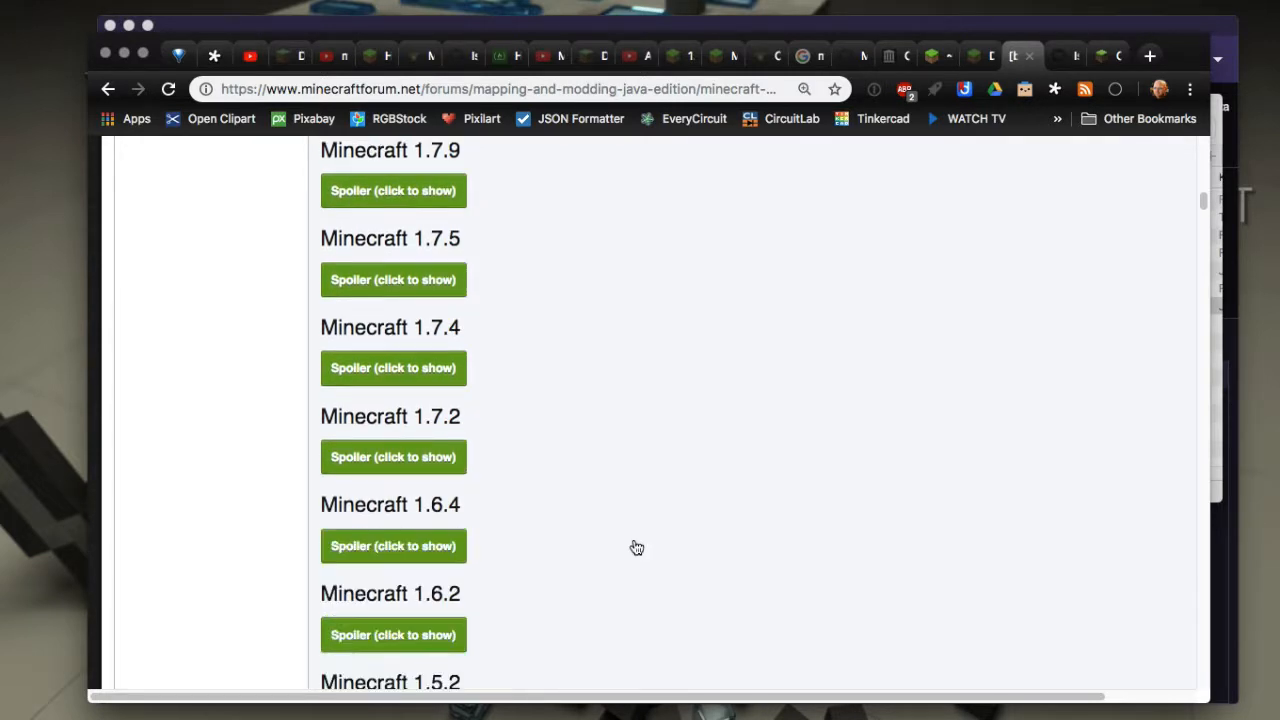
{"action": "scroll", "scroll_direction": "down", "scroll_amount": 3}
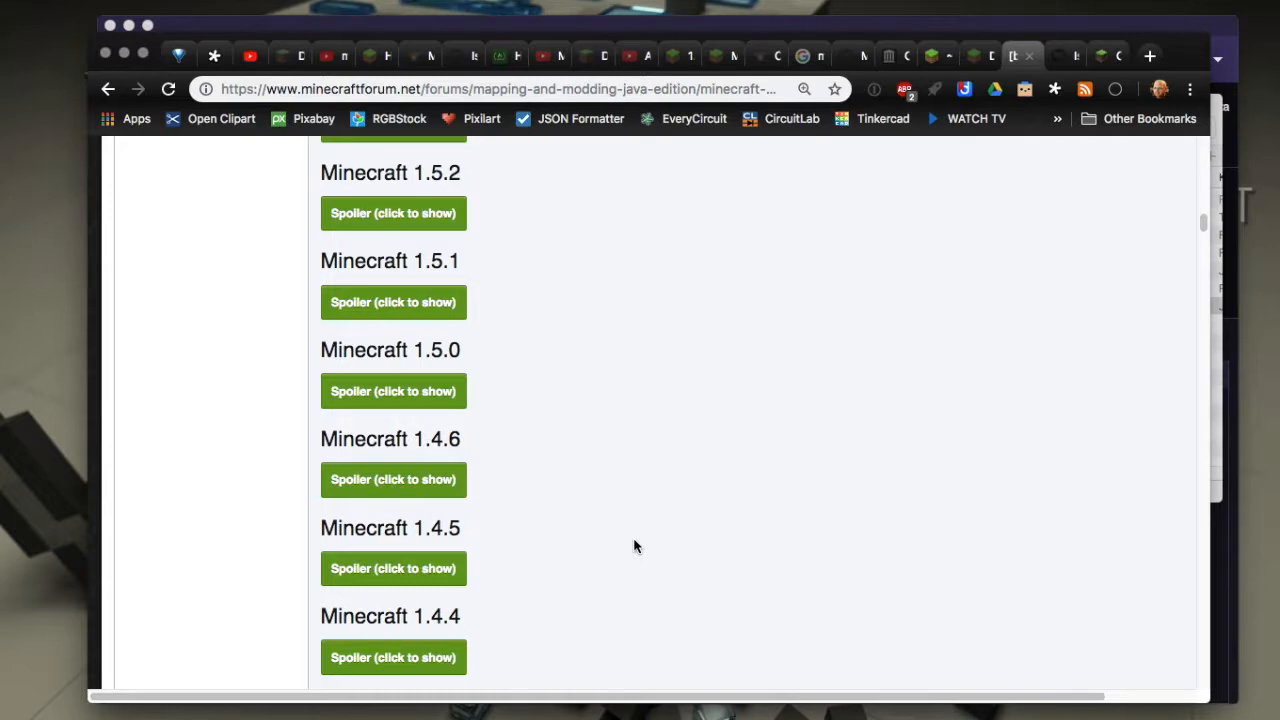
{"action": "scroll", "scroll_direction": "down", "scroll_amount": 3}
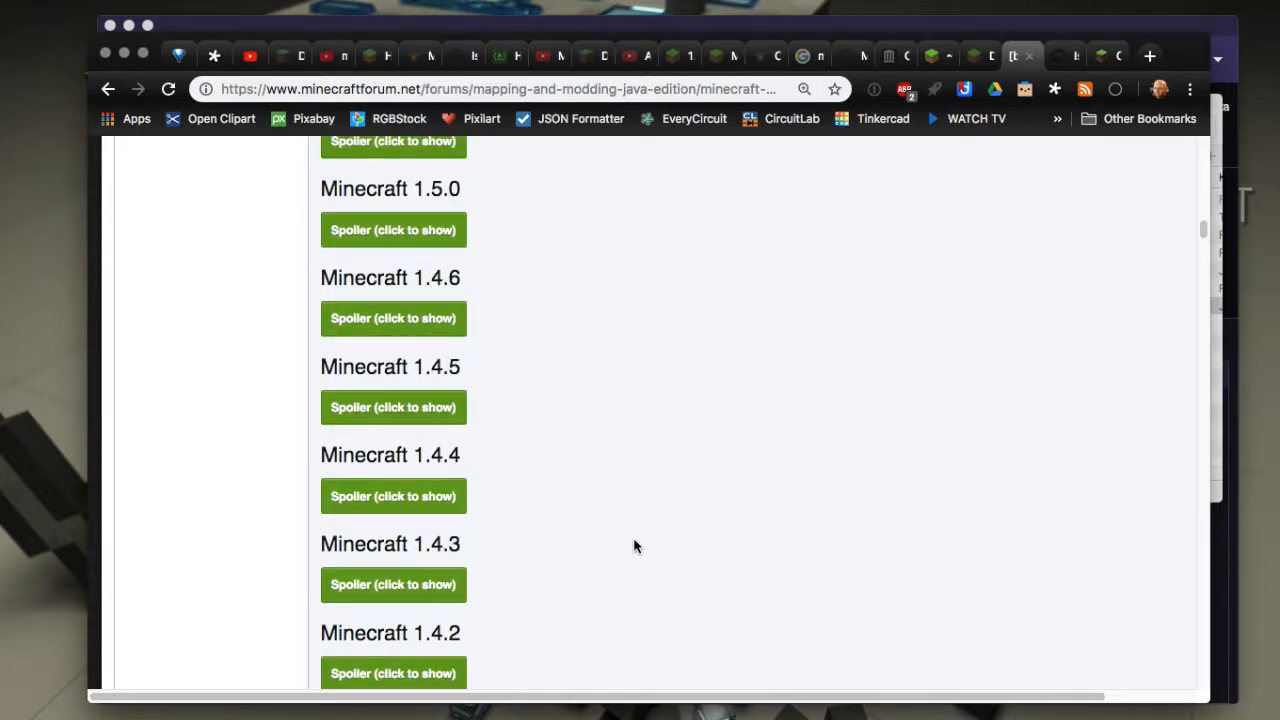
{"action": "scroll", "scroll_direction": "down", "scroll_amount": 3}
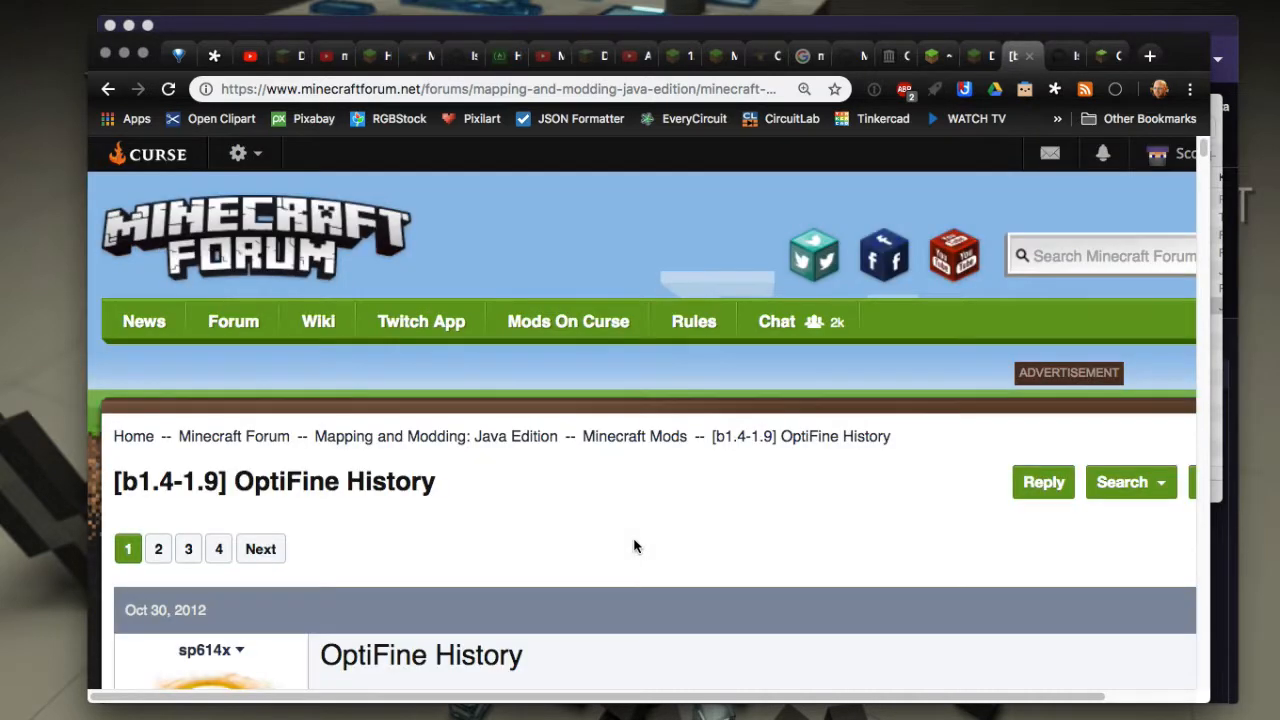
{"action": "mouse_move", "coordinate": [824, 168]}
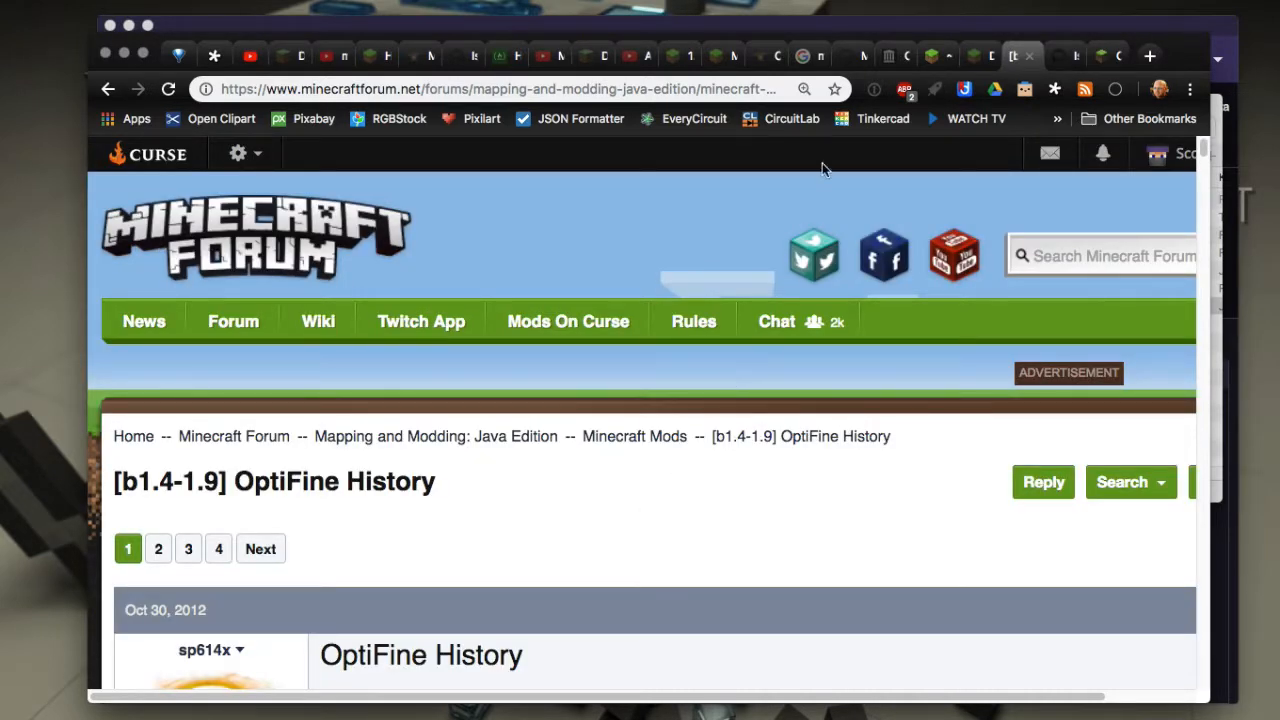